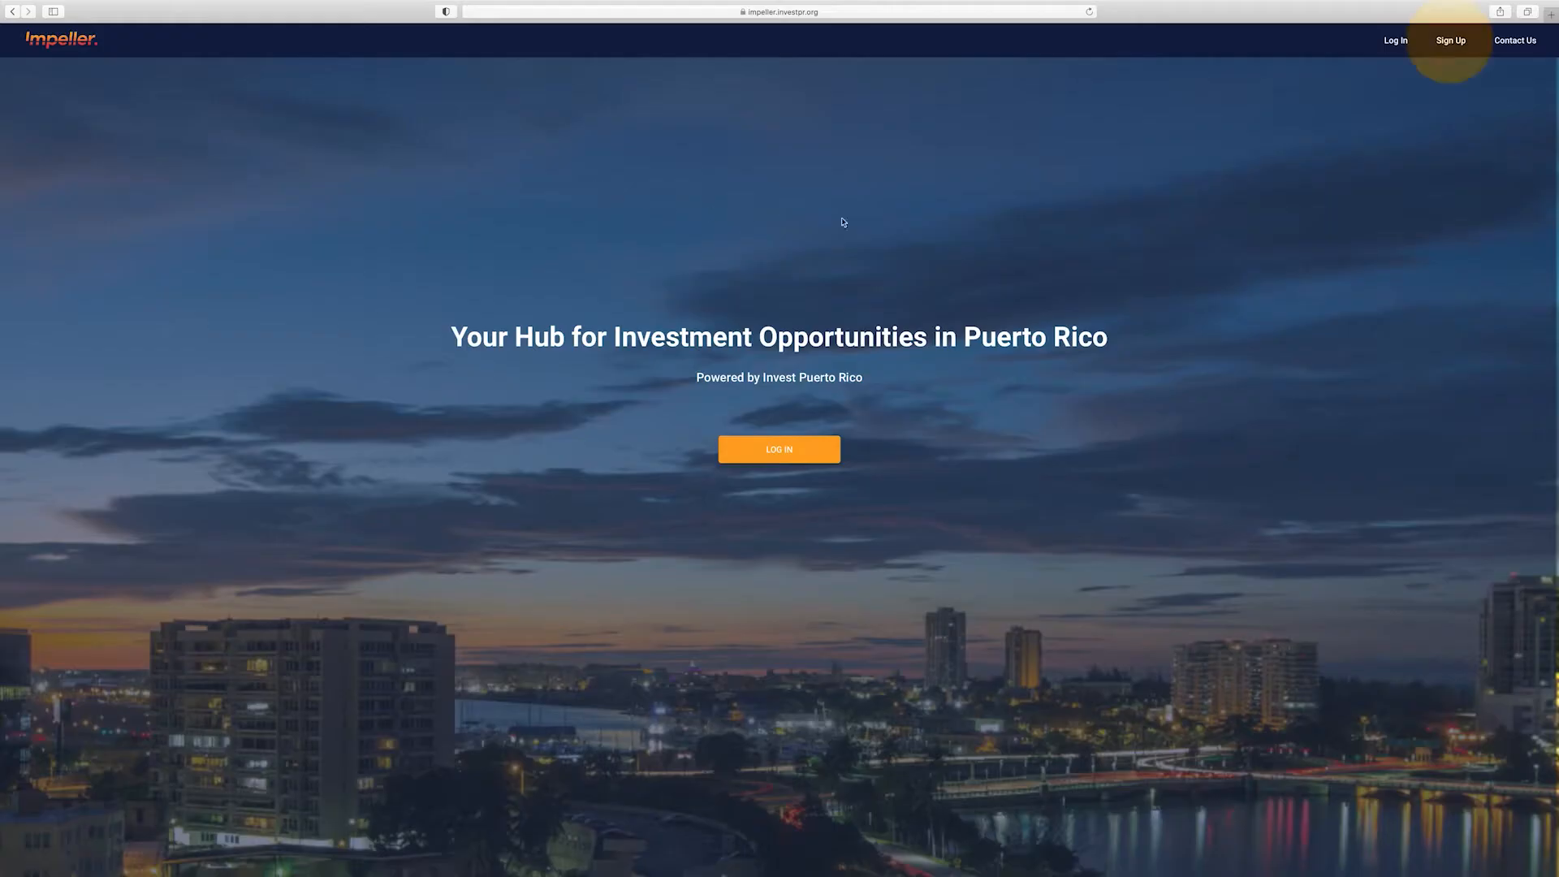
Step: Sign up with an email and password, accepting the Terms and reCAPTCHA
click(1449, 41)
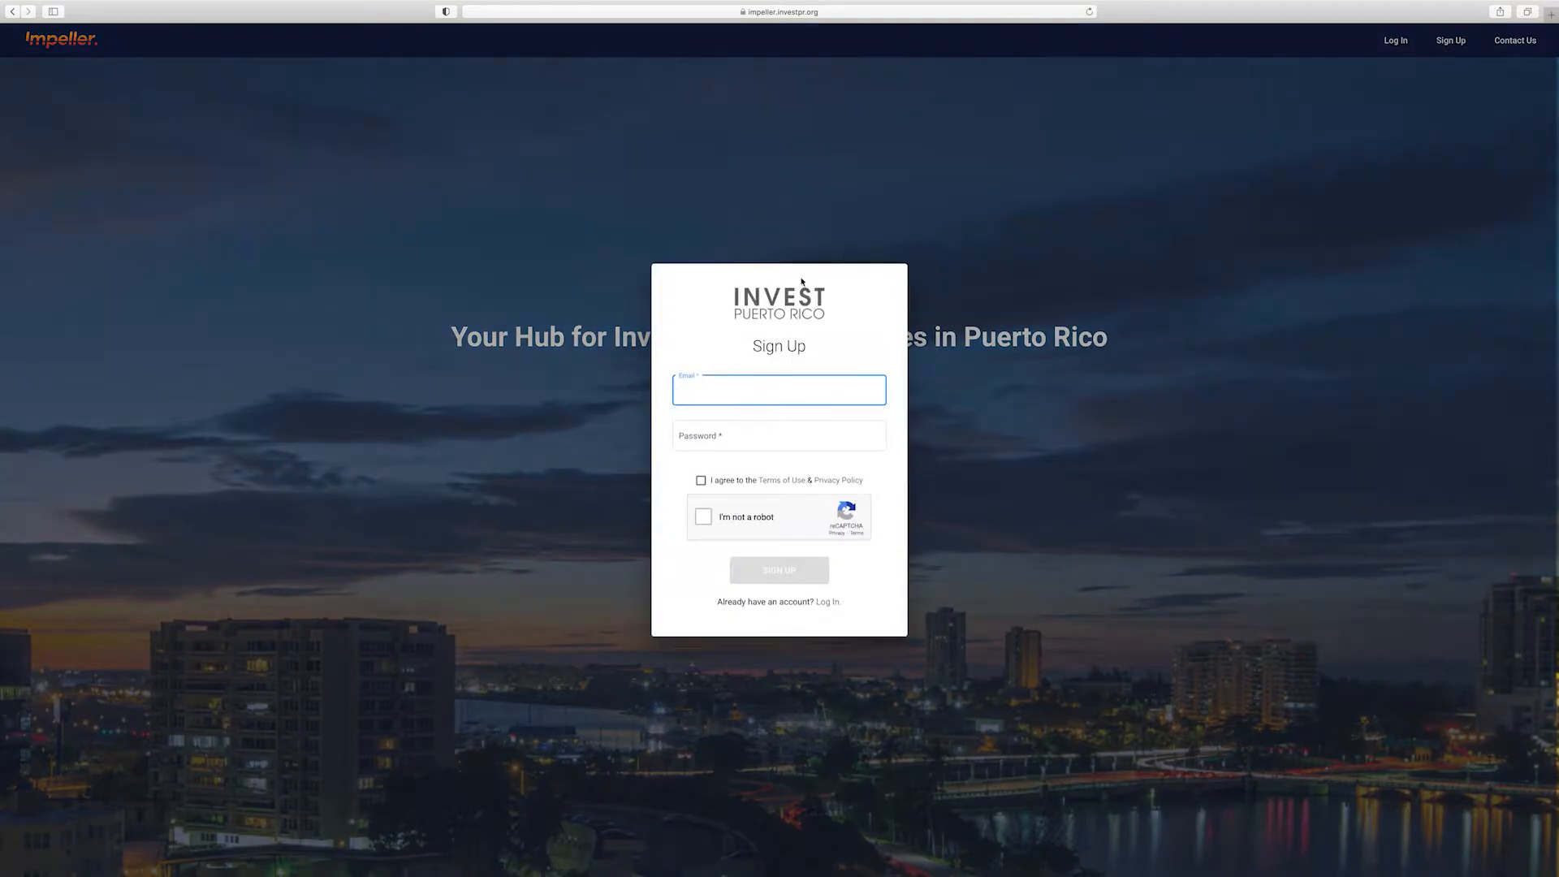
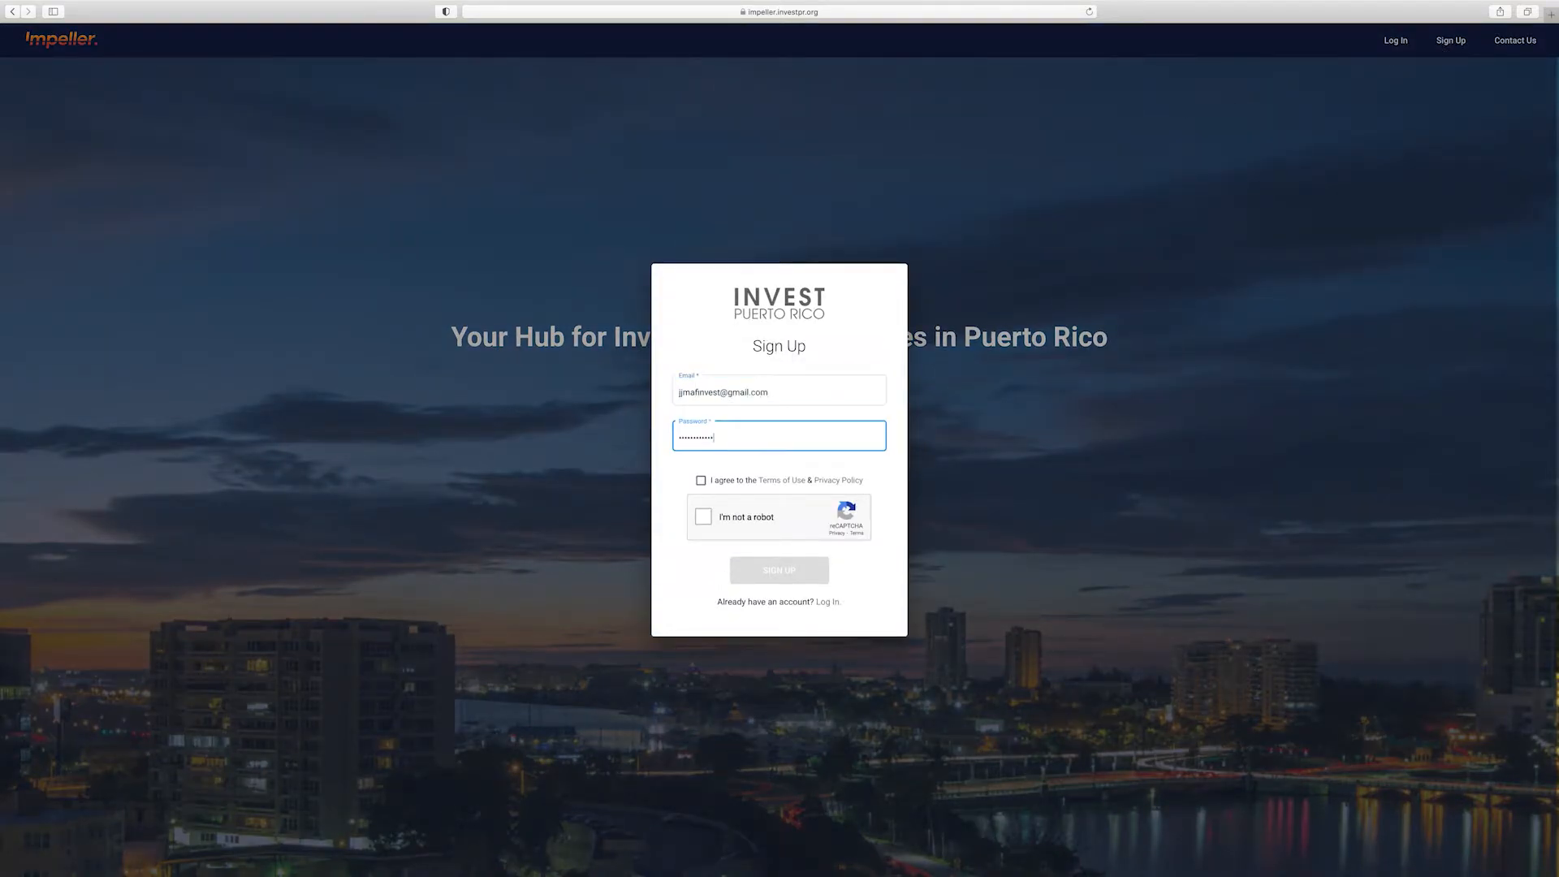
click(702, 480)
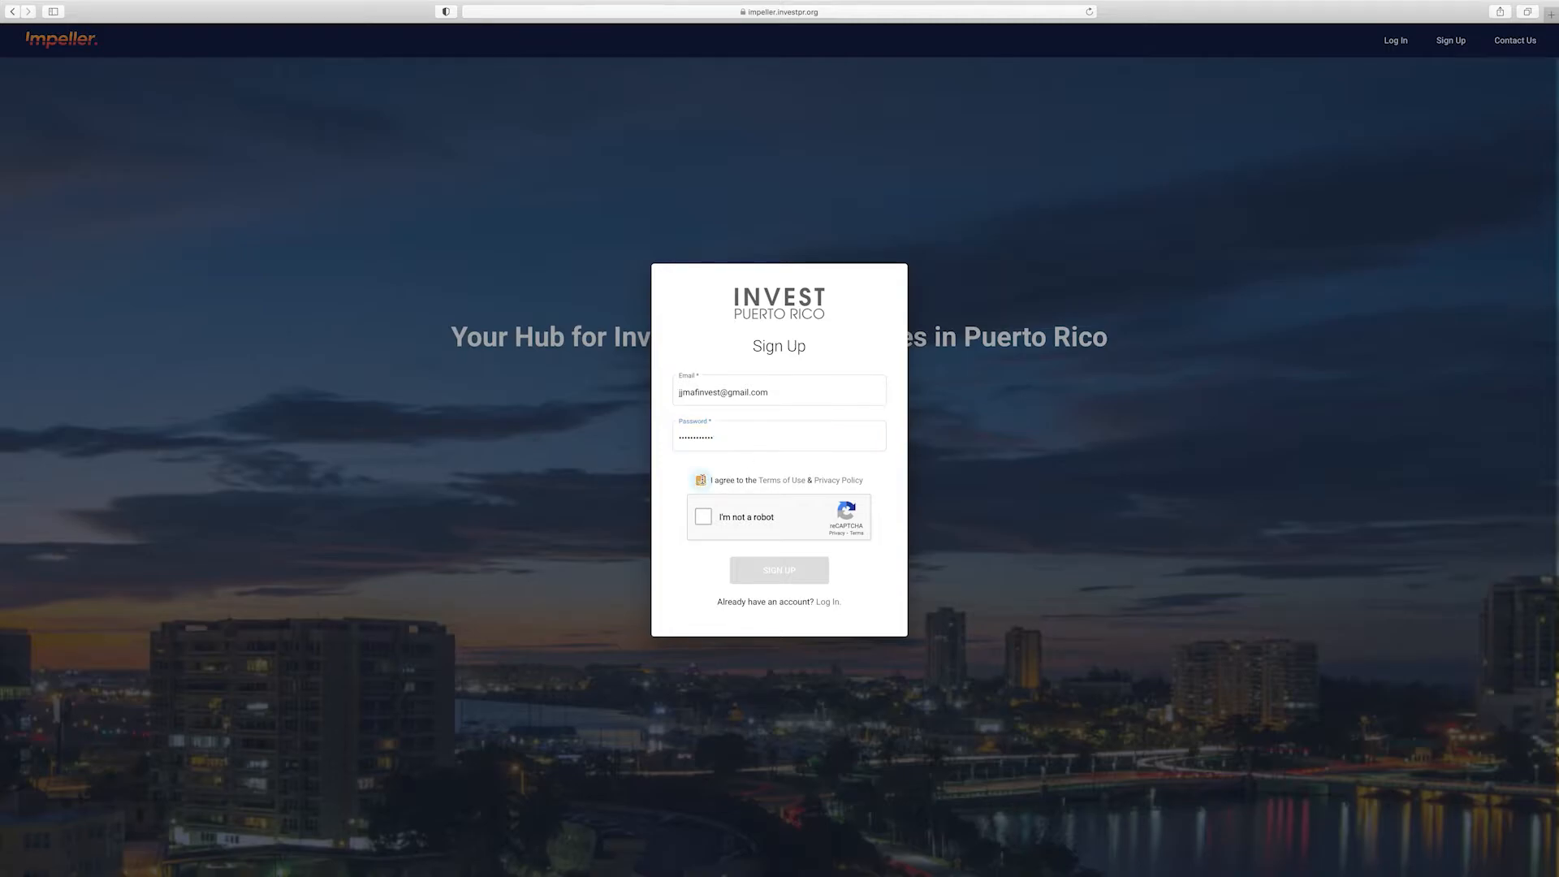
click(703, 516)
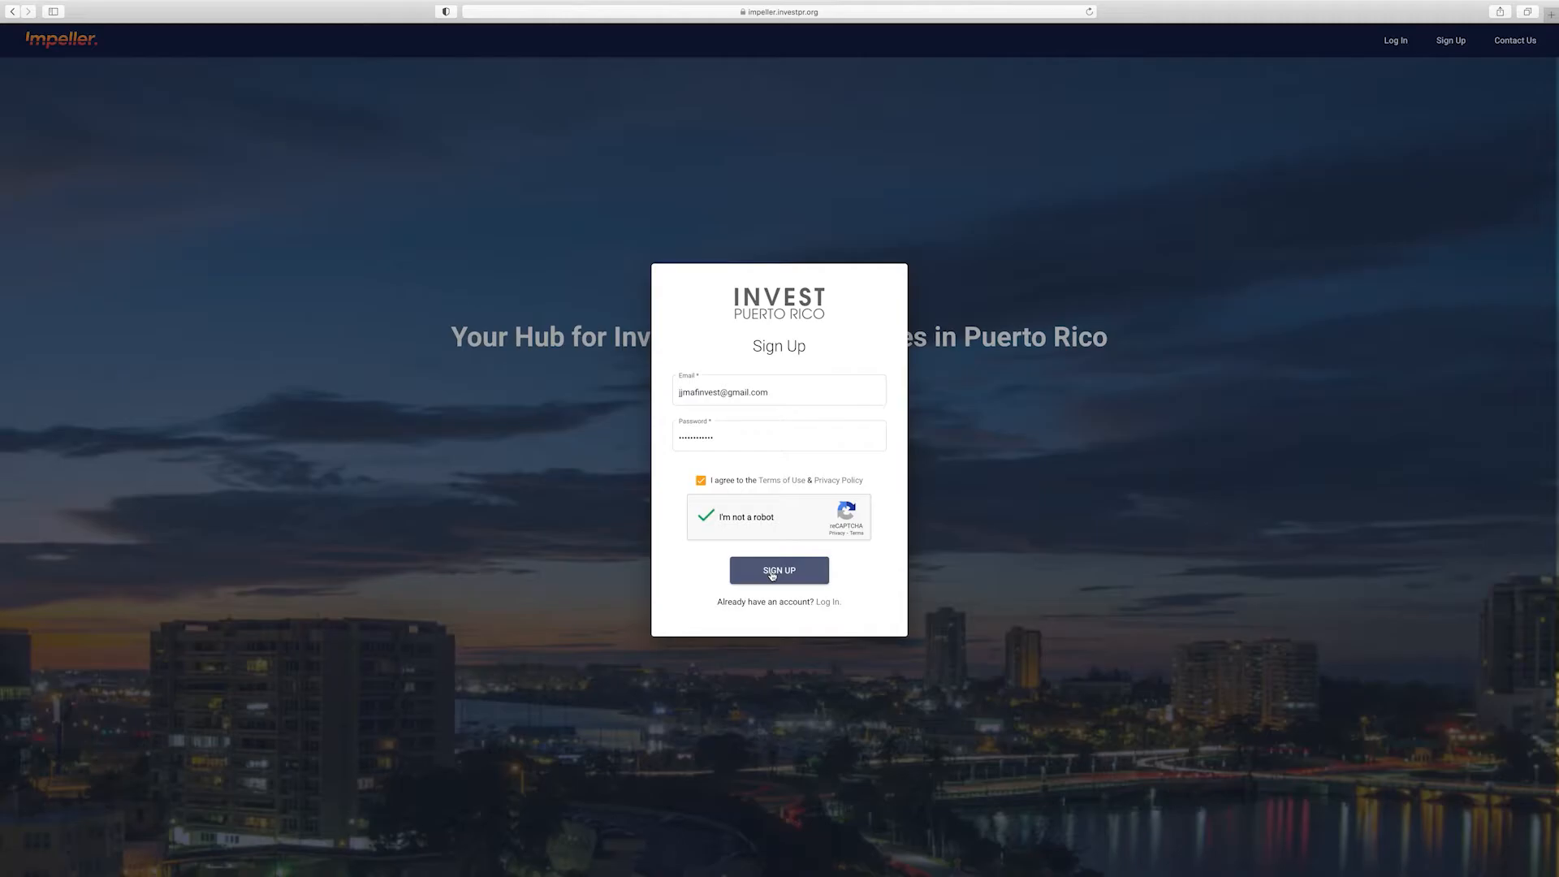
click(778, 570)
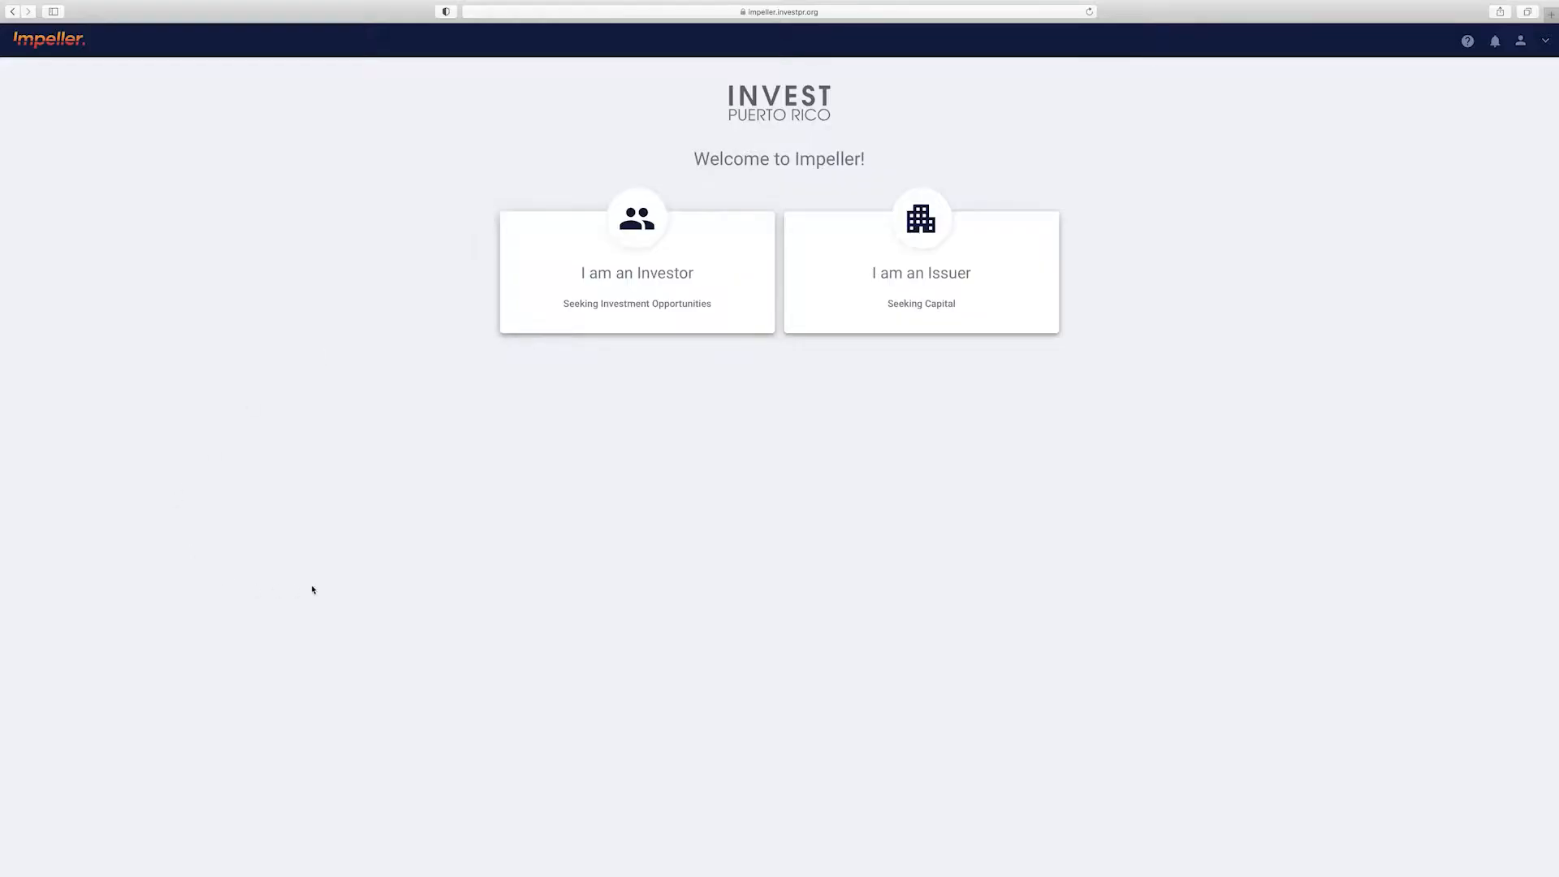
Step: Choose the Investor role and the Individual account type
click(637, 289)
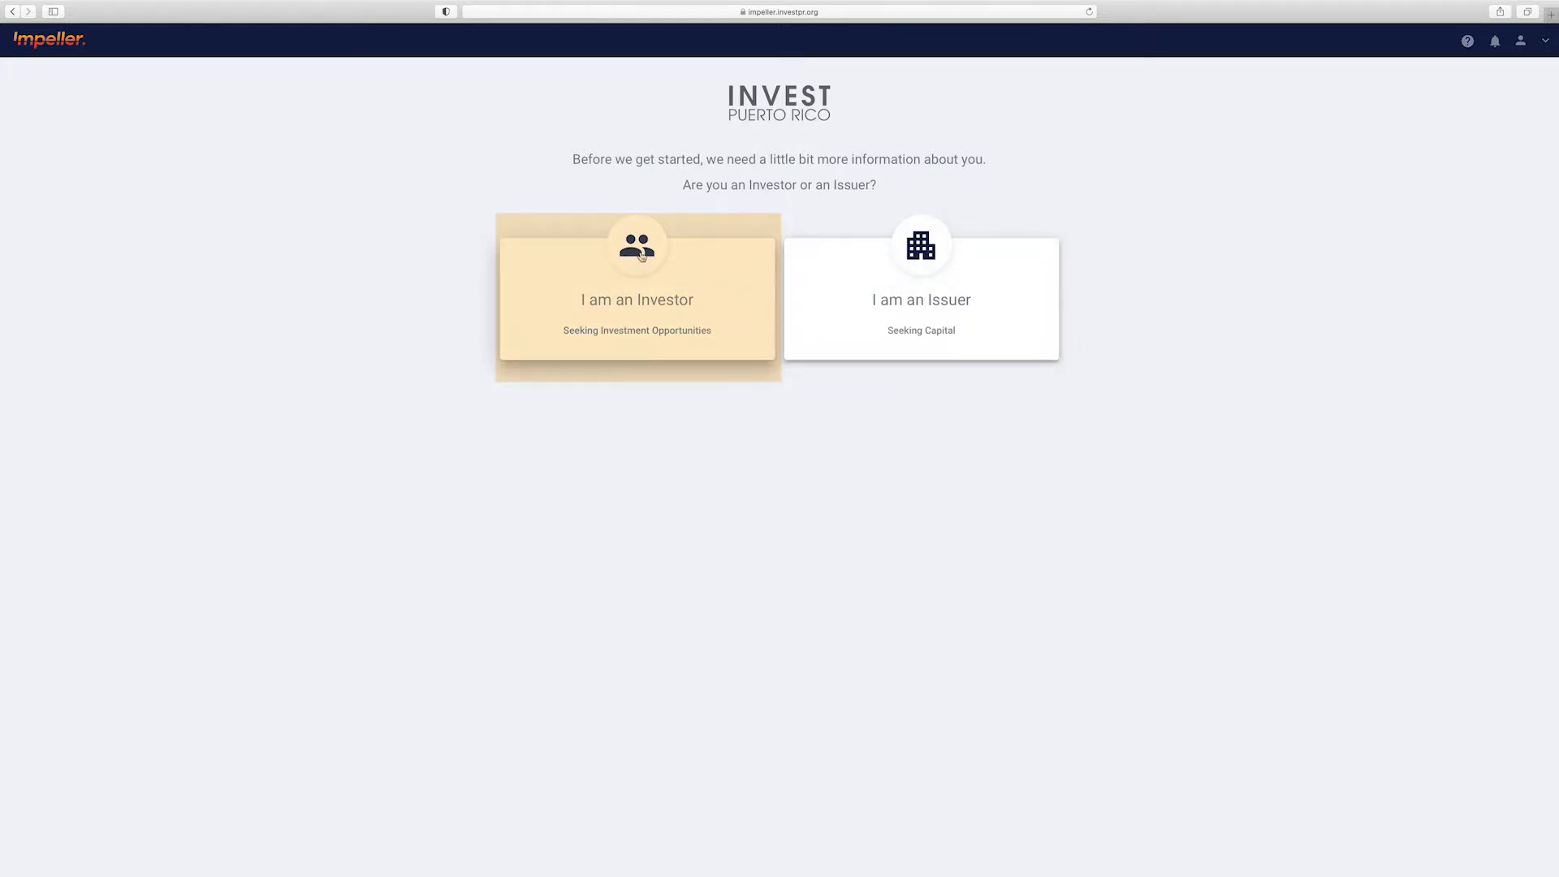
click(636, 299)
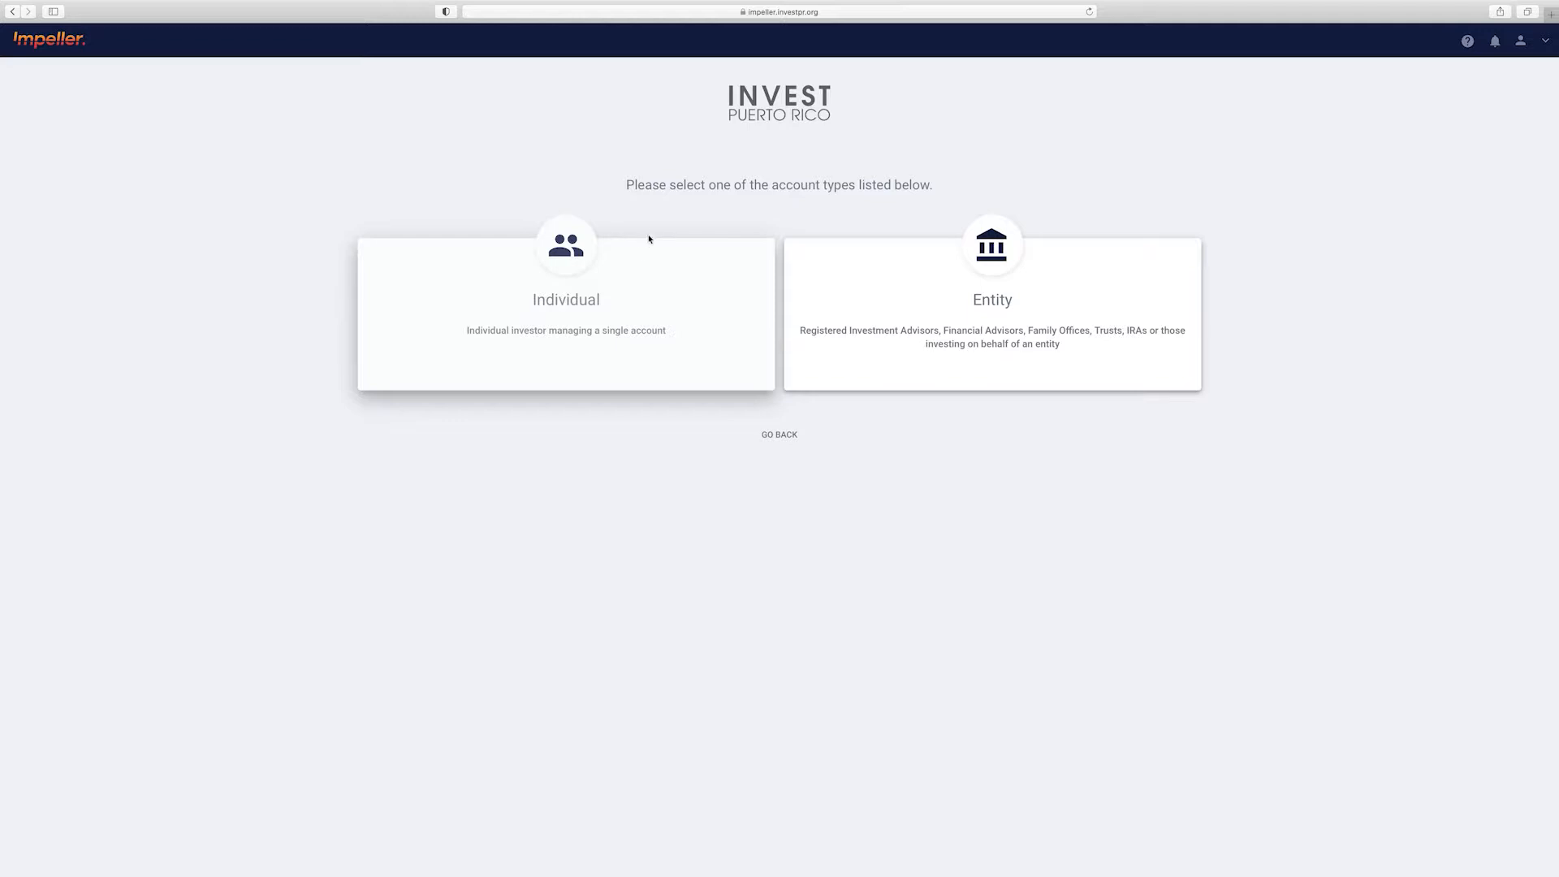
mouse_move(761, 307)
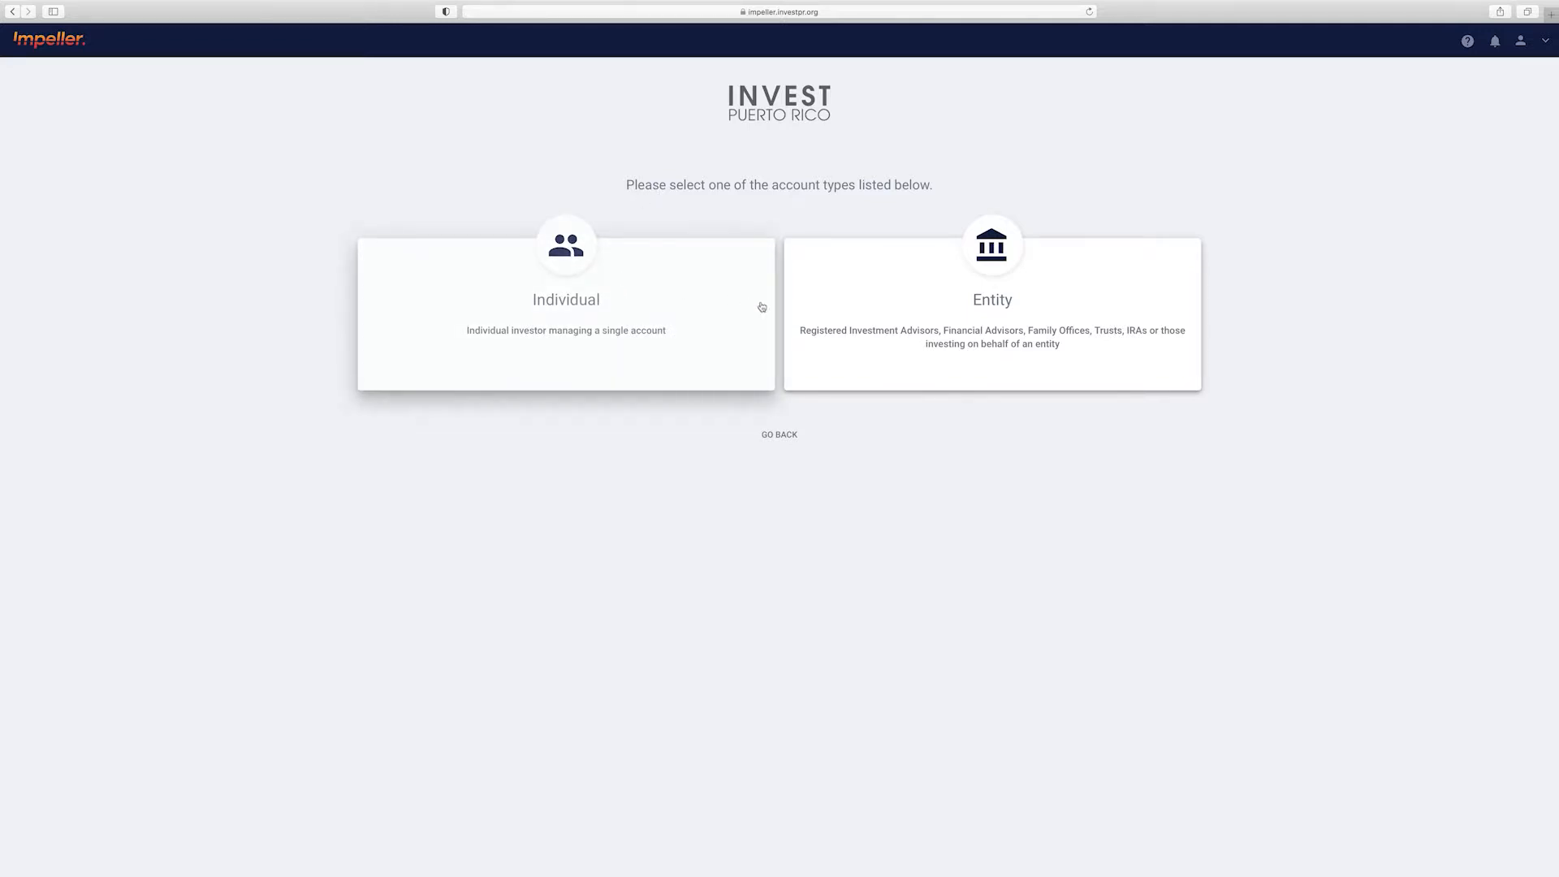
mouse_move(569, 260)
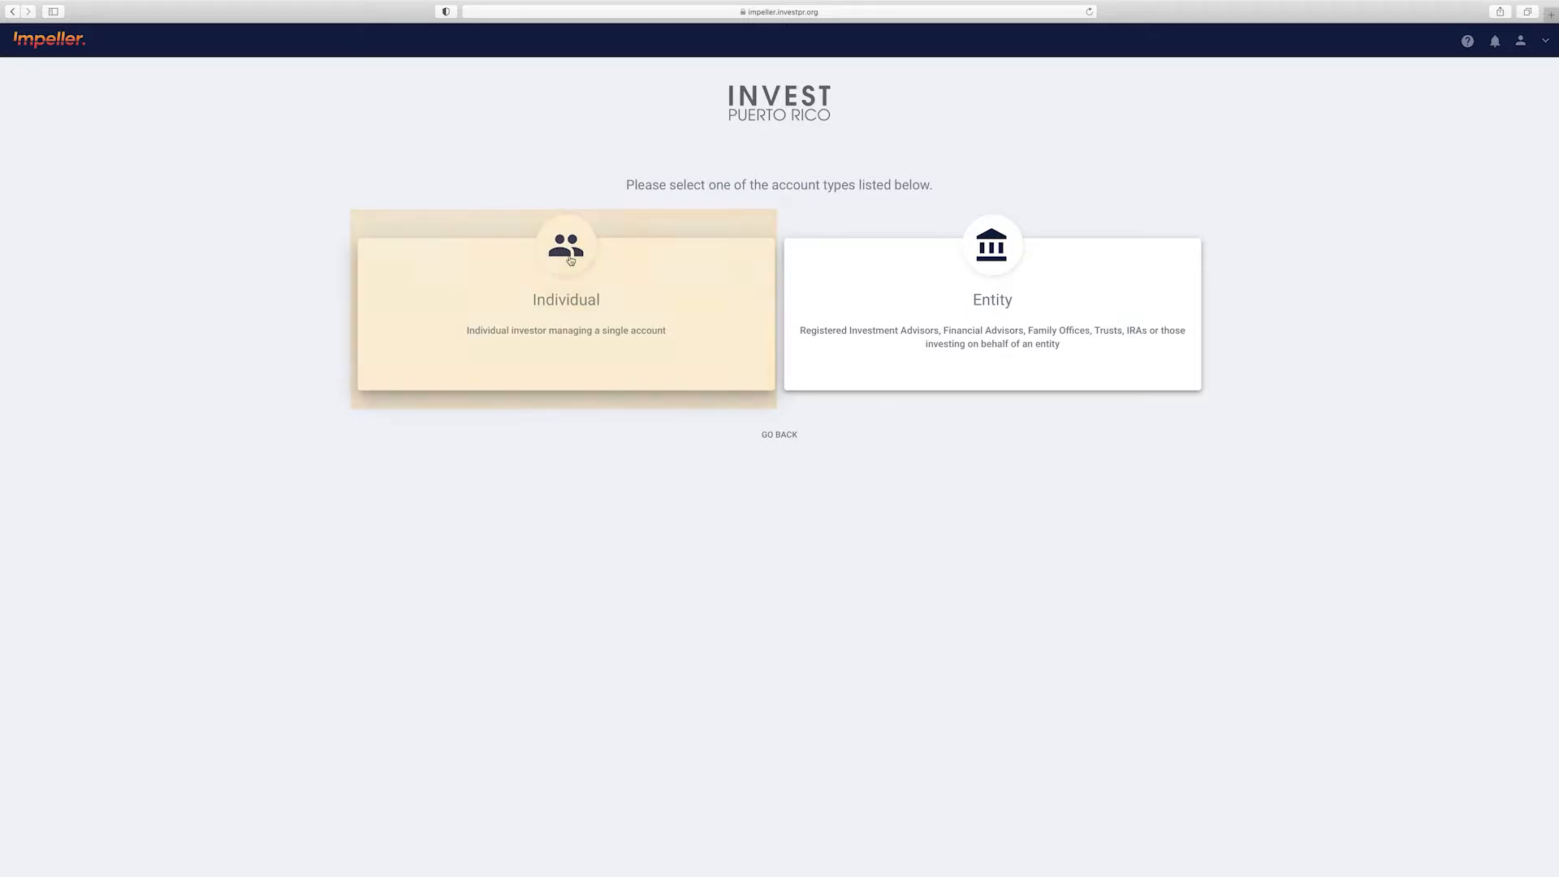
click(565, 310)
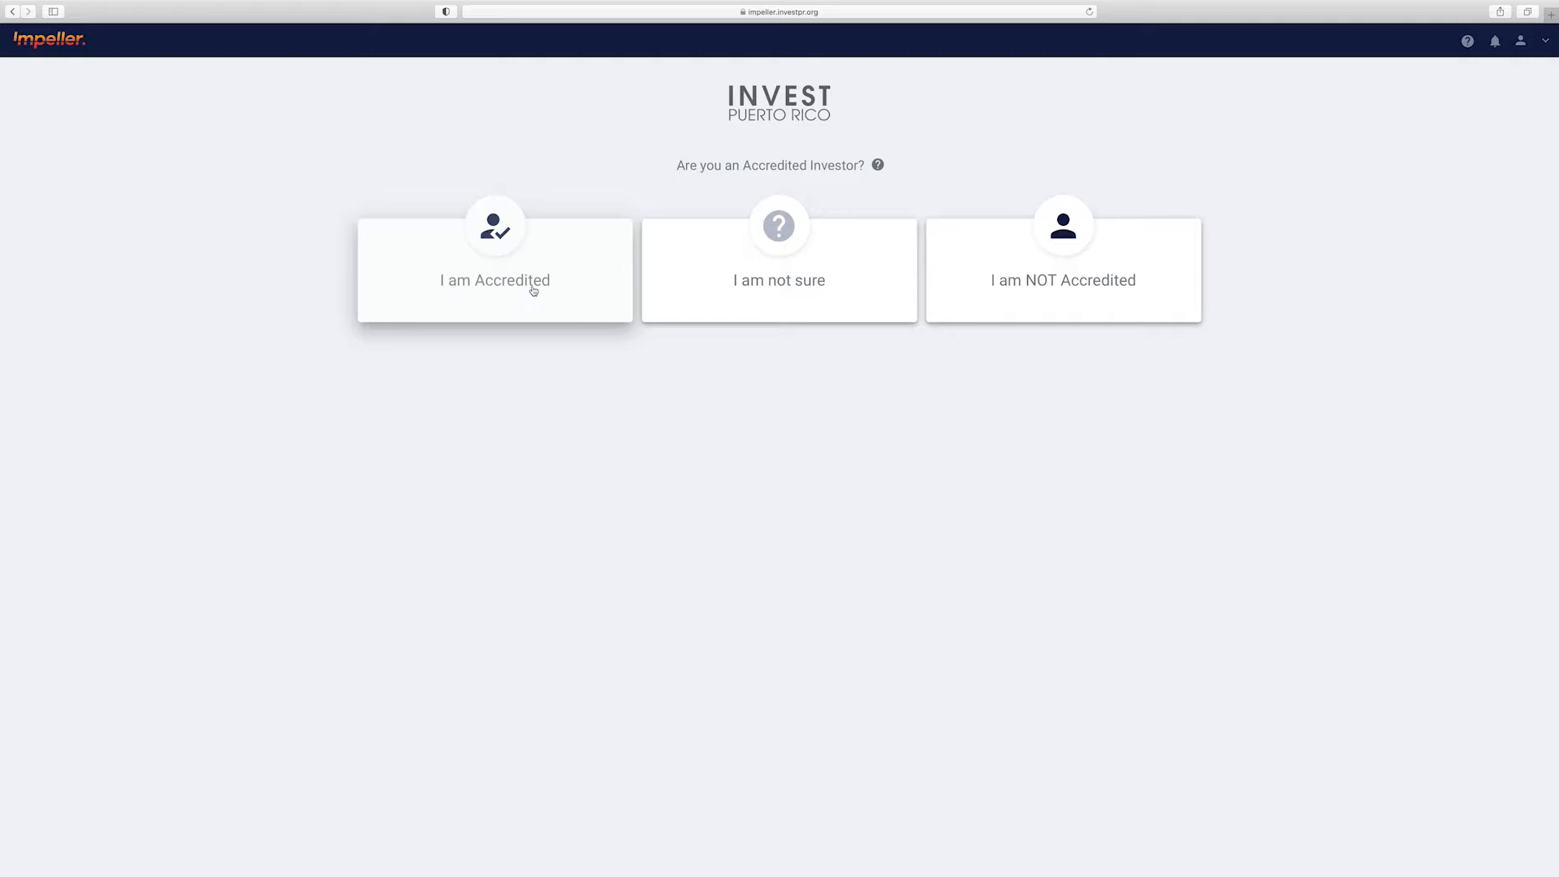
mouse_move(989, 304)
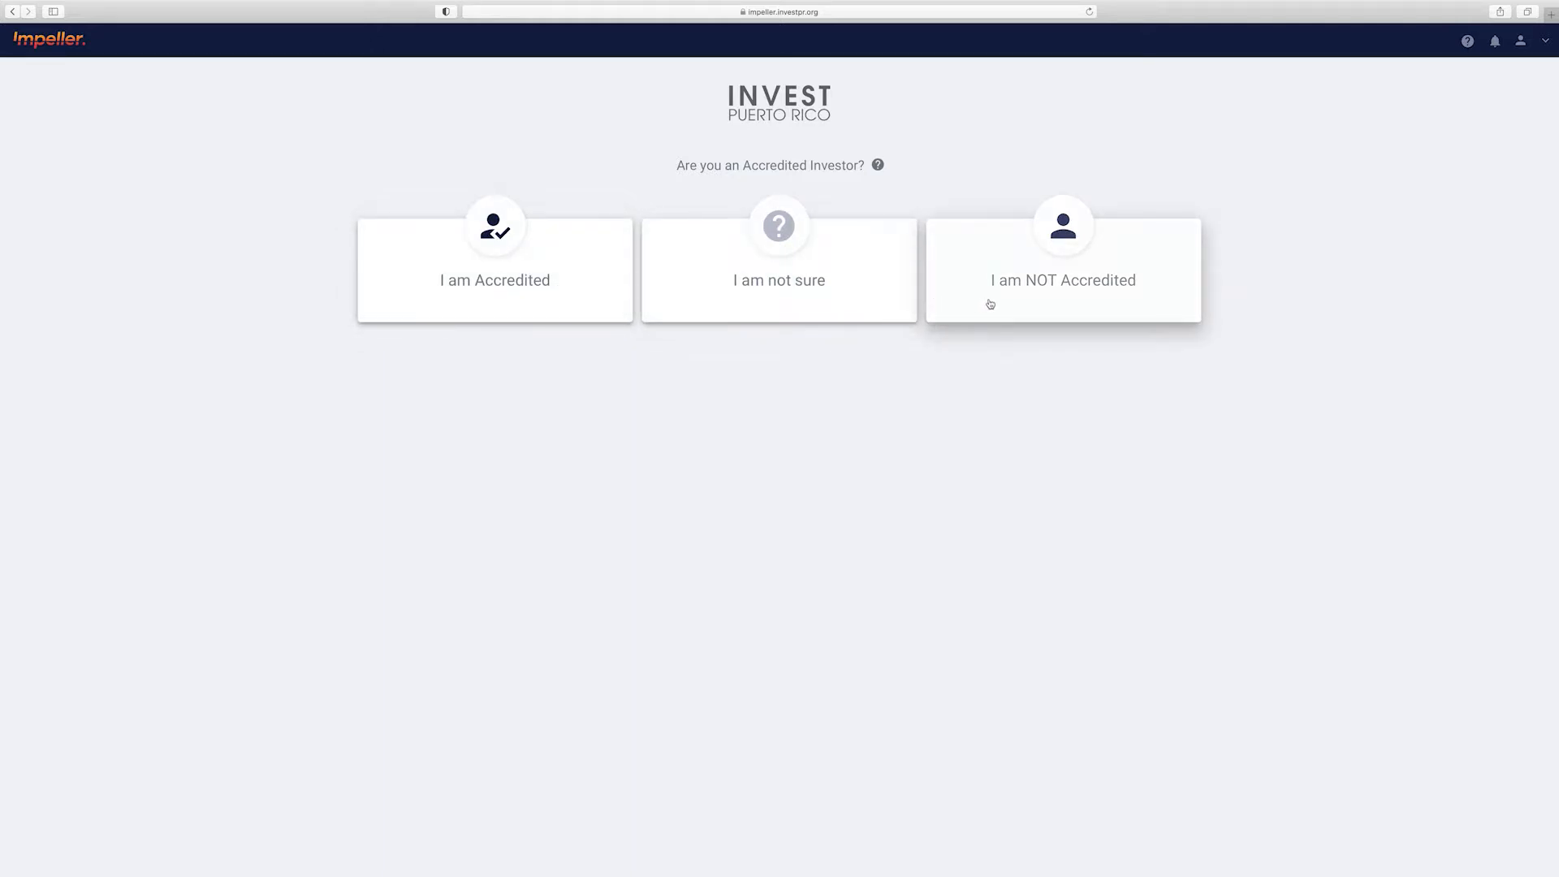
mouse_move(572, 262)
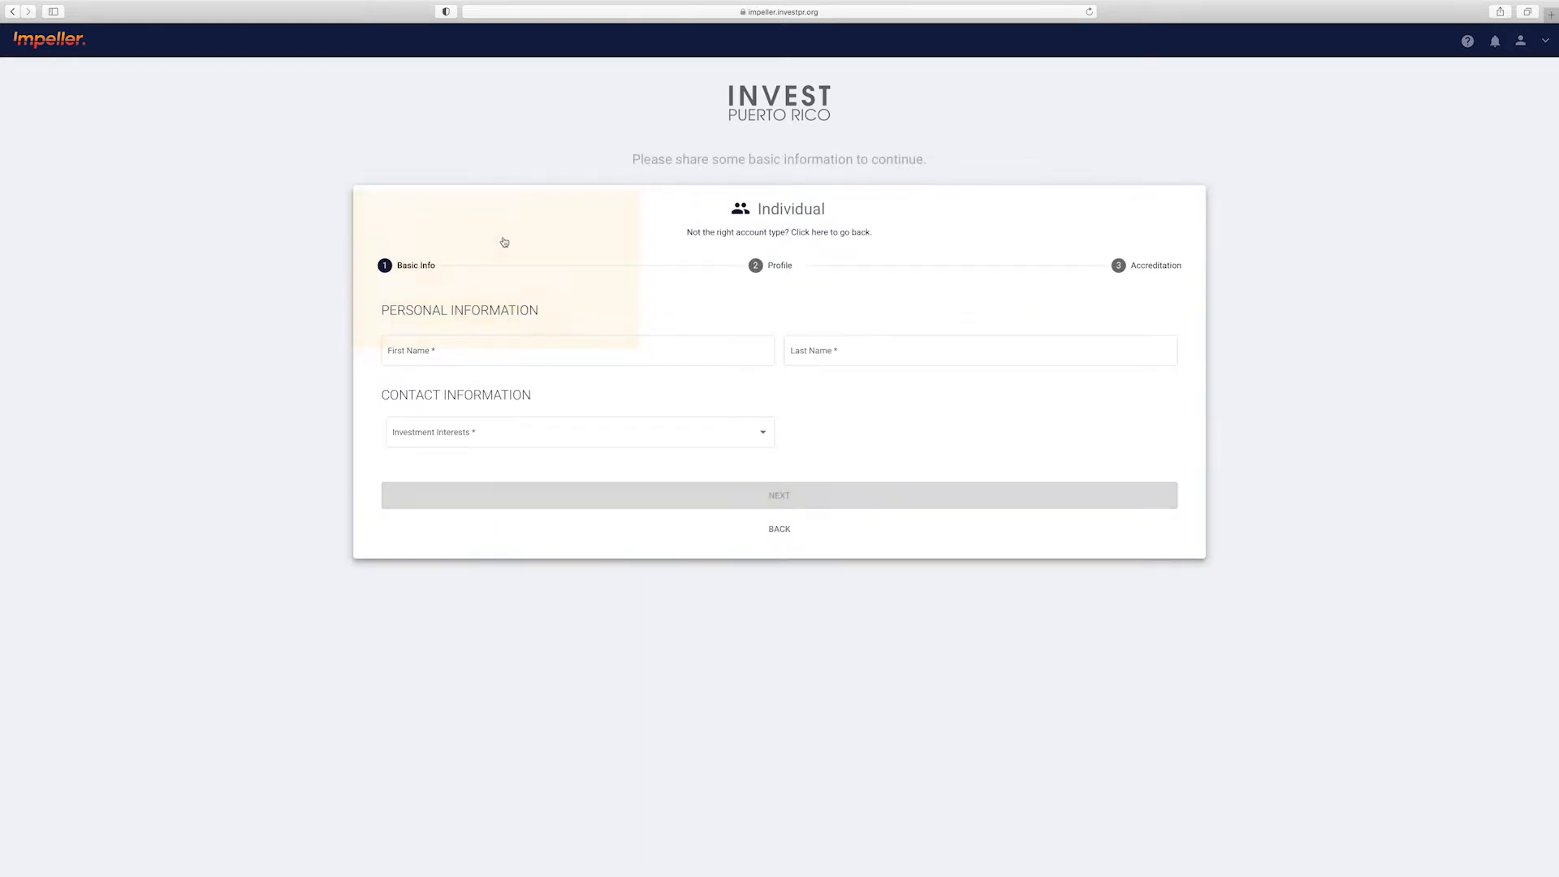
Step: Fill in the name, add Opportunity Zones as an interest and answer yes to prior Puerto Rico investing
click(577, 351)
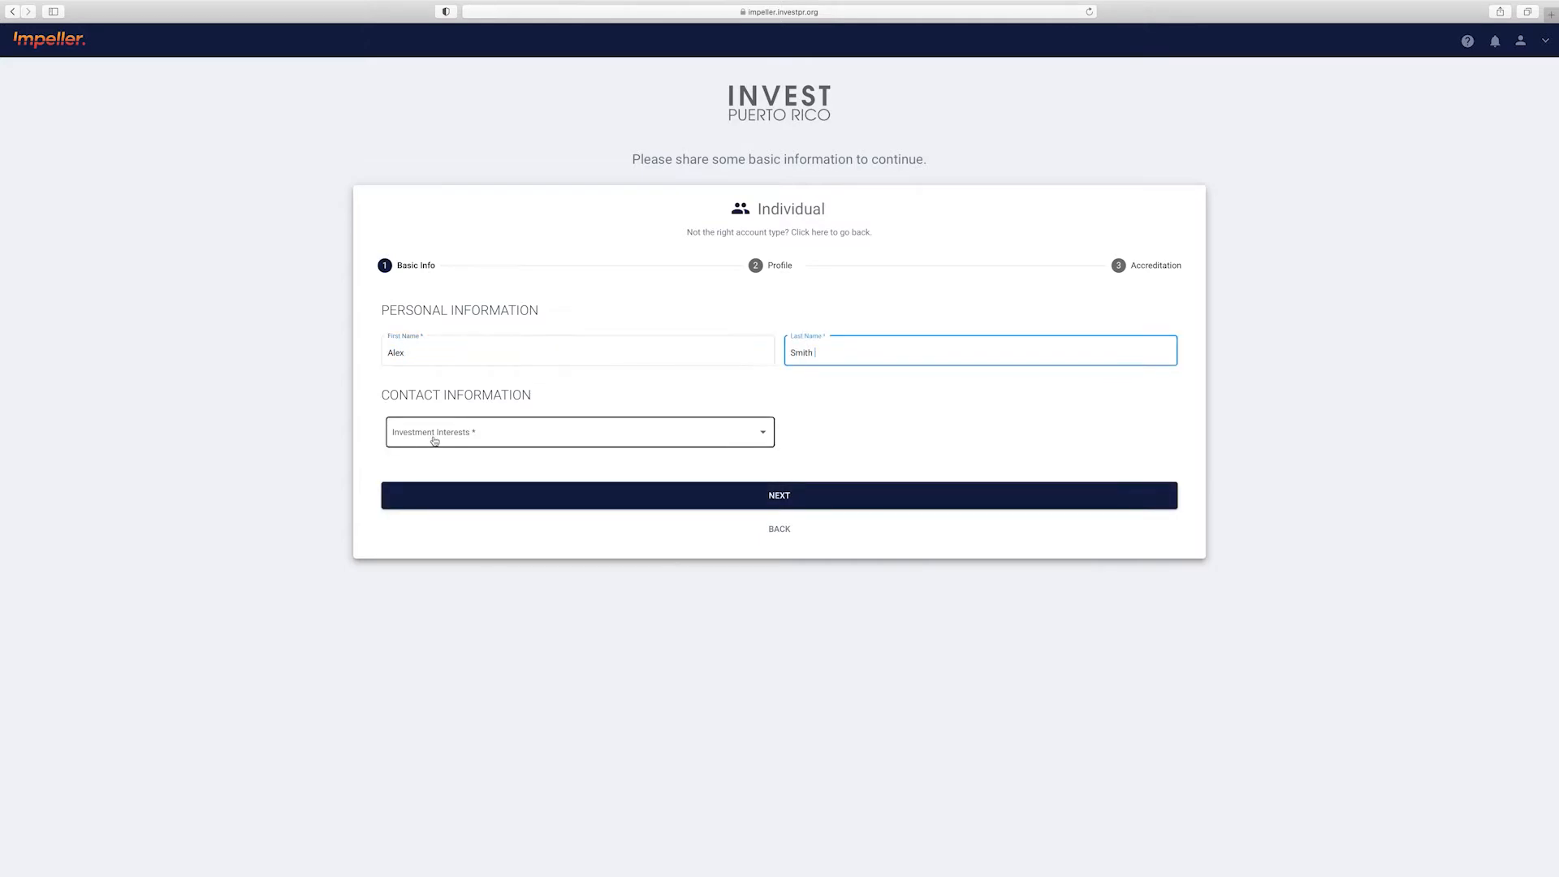
click(578, 432)
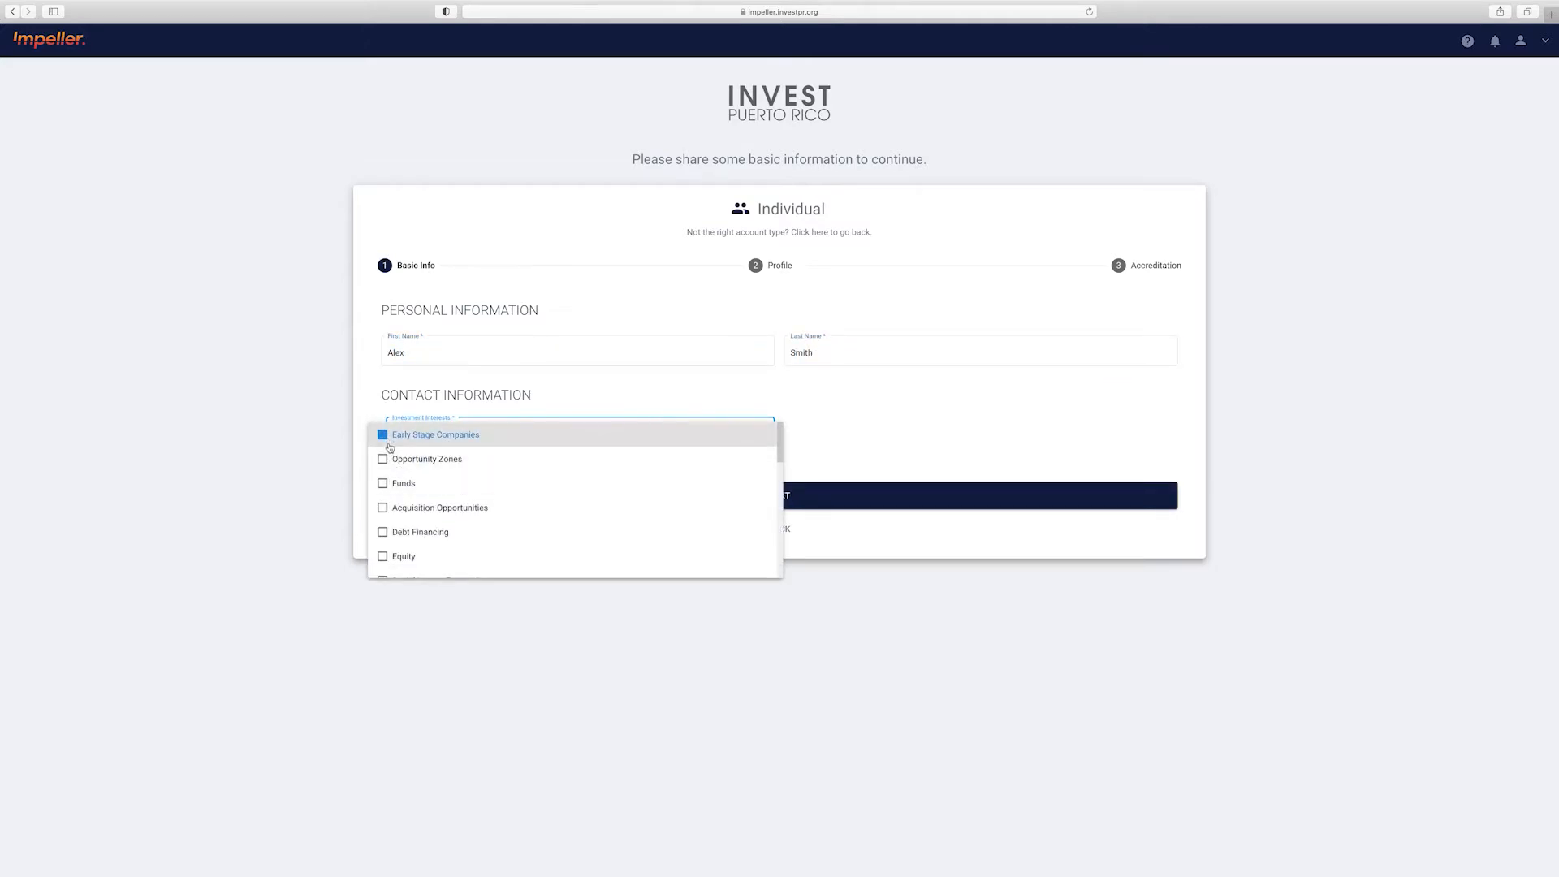
click(427, 458)
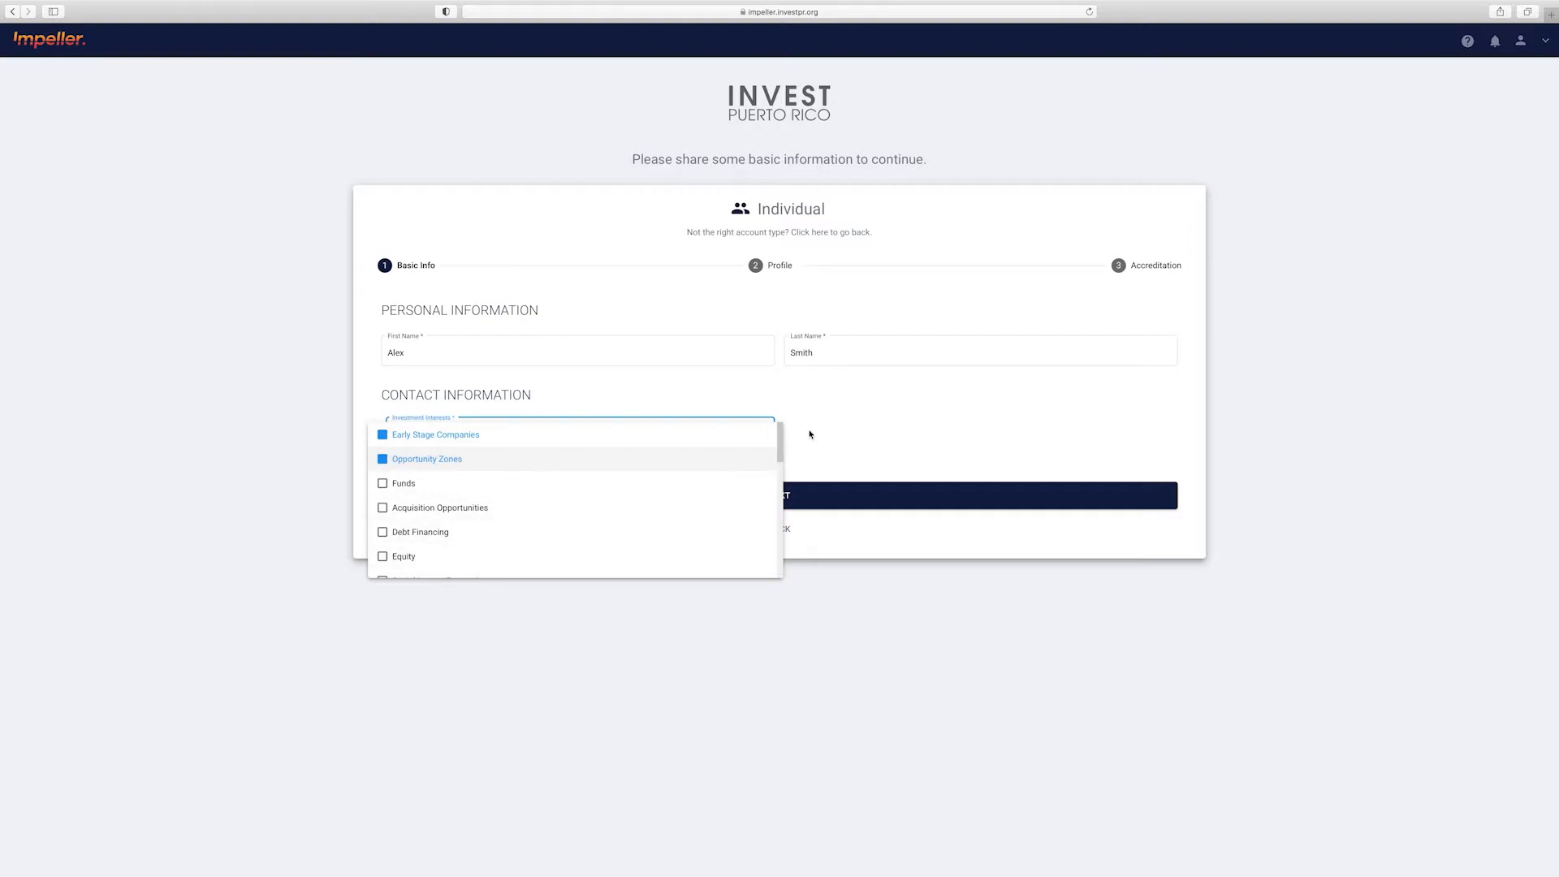
scroll(down, 3)
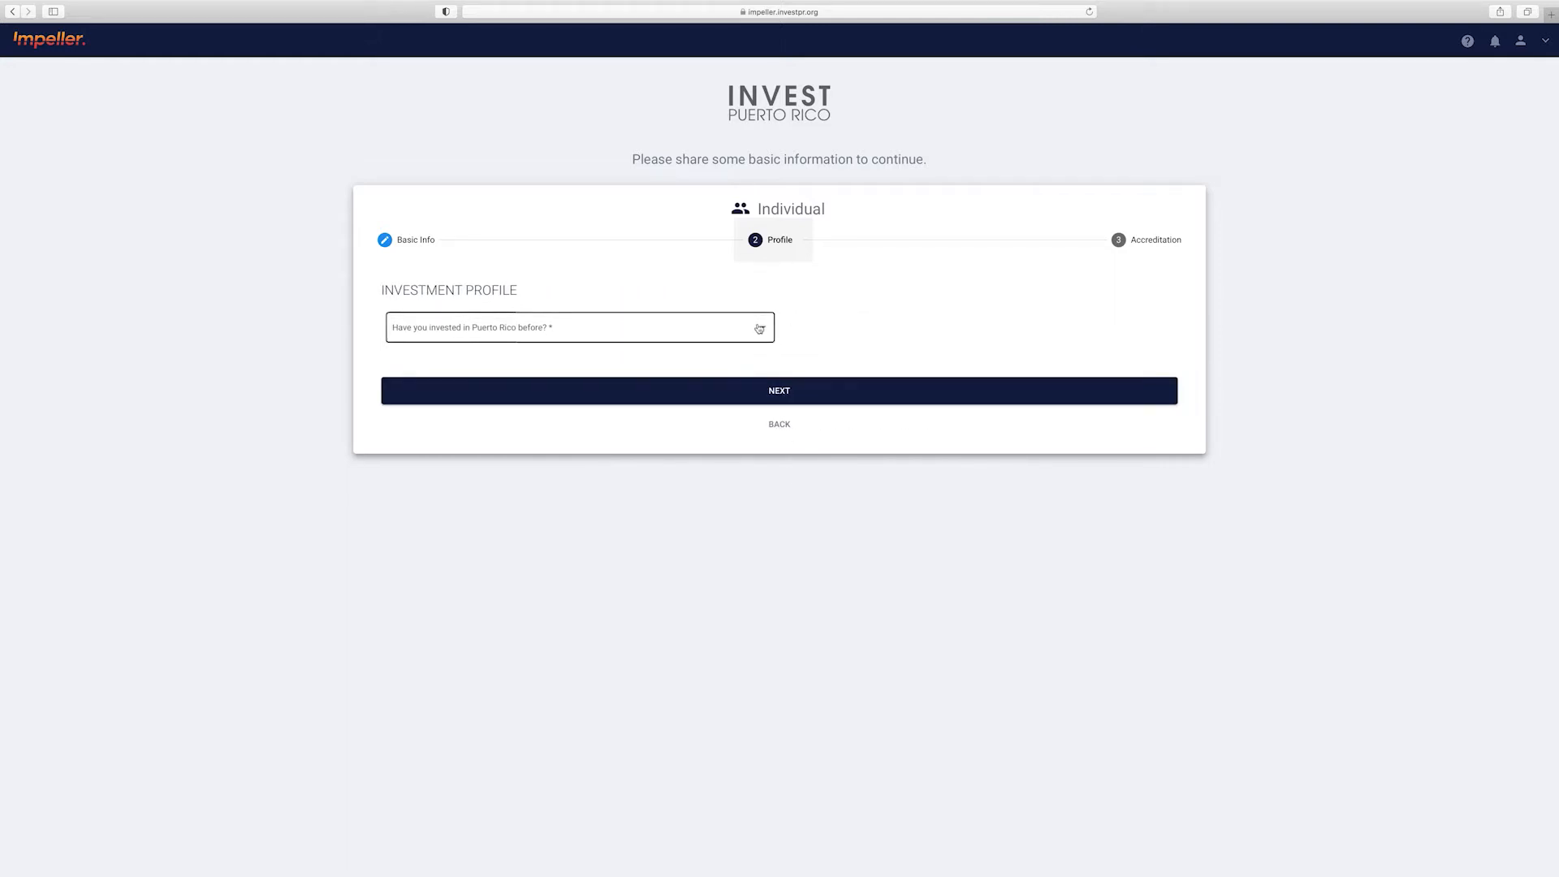
click(579, 327)
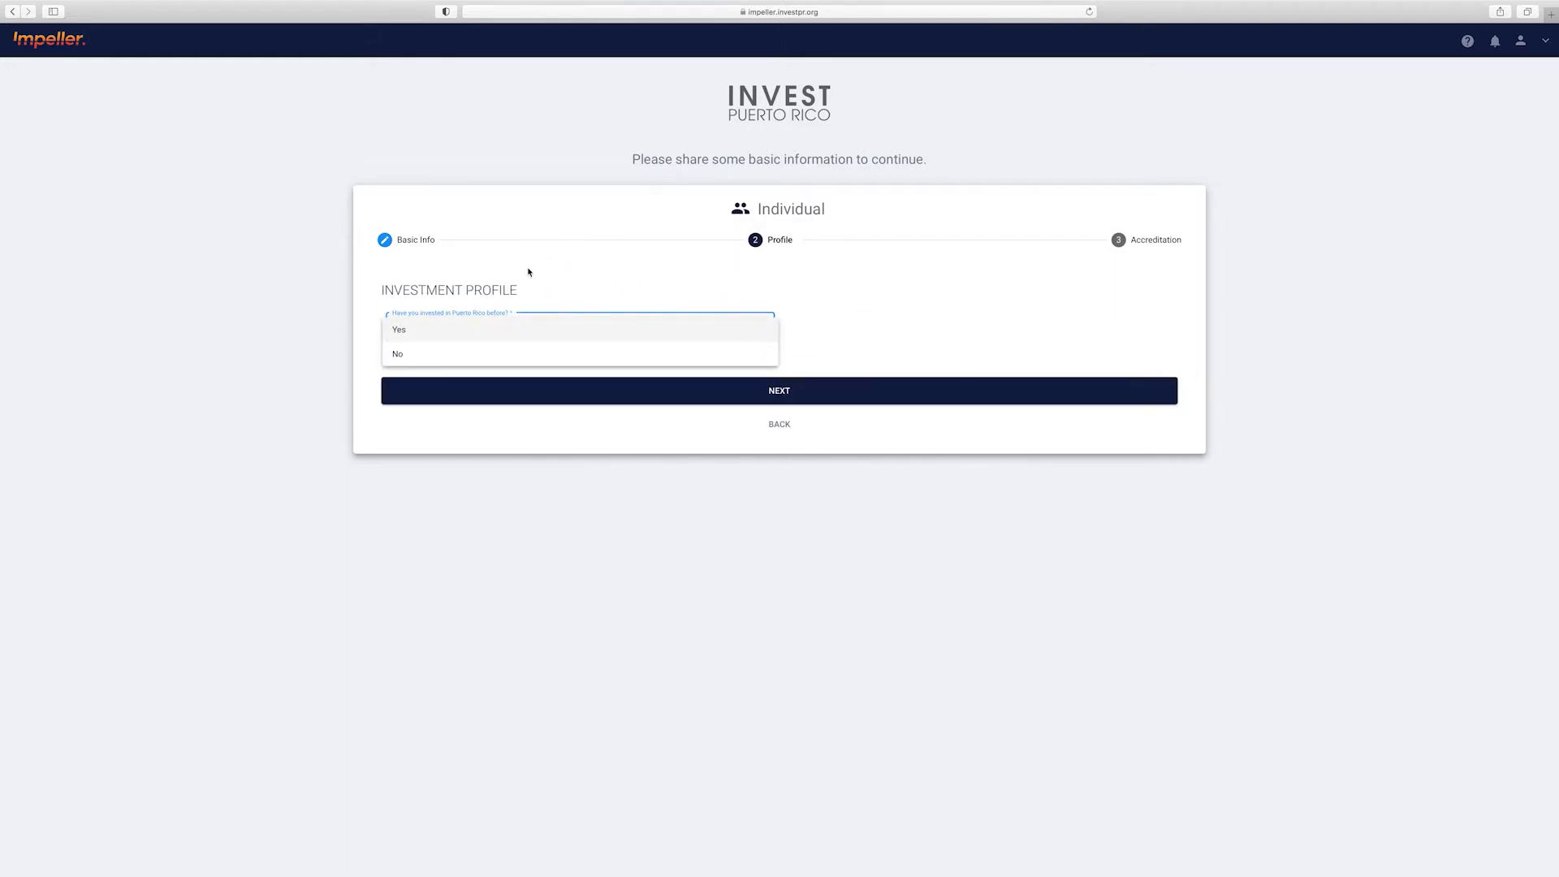
click(400, 330)
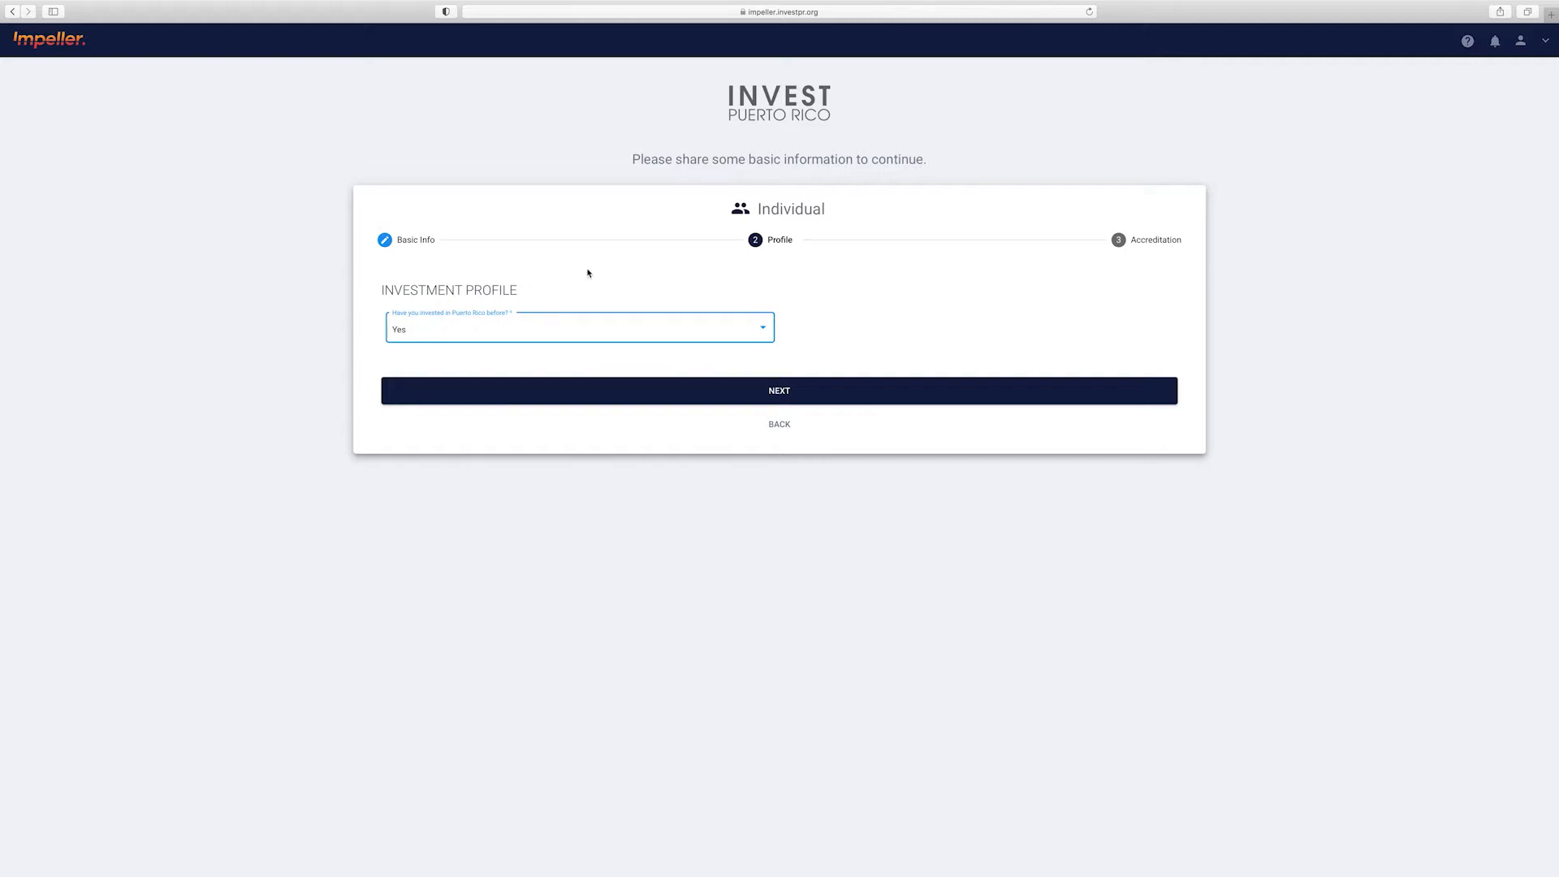
click(778, 389)
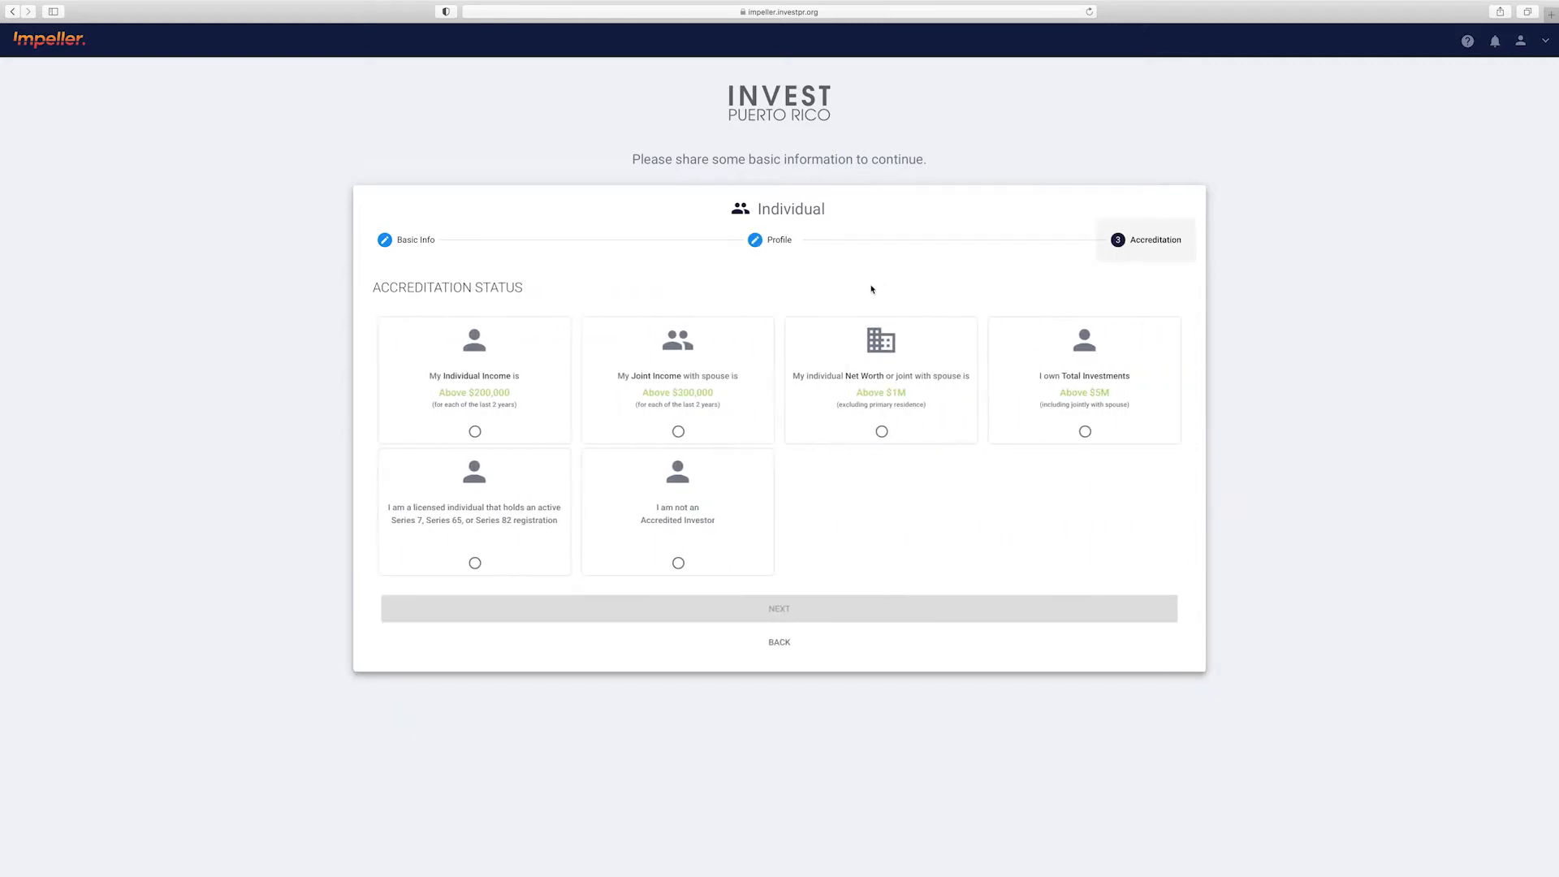
mouse_move(880, 424)
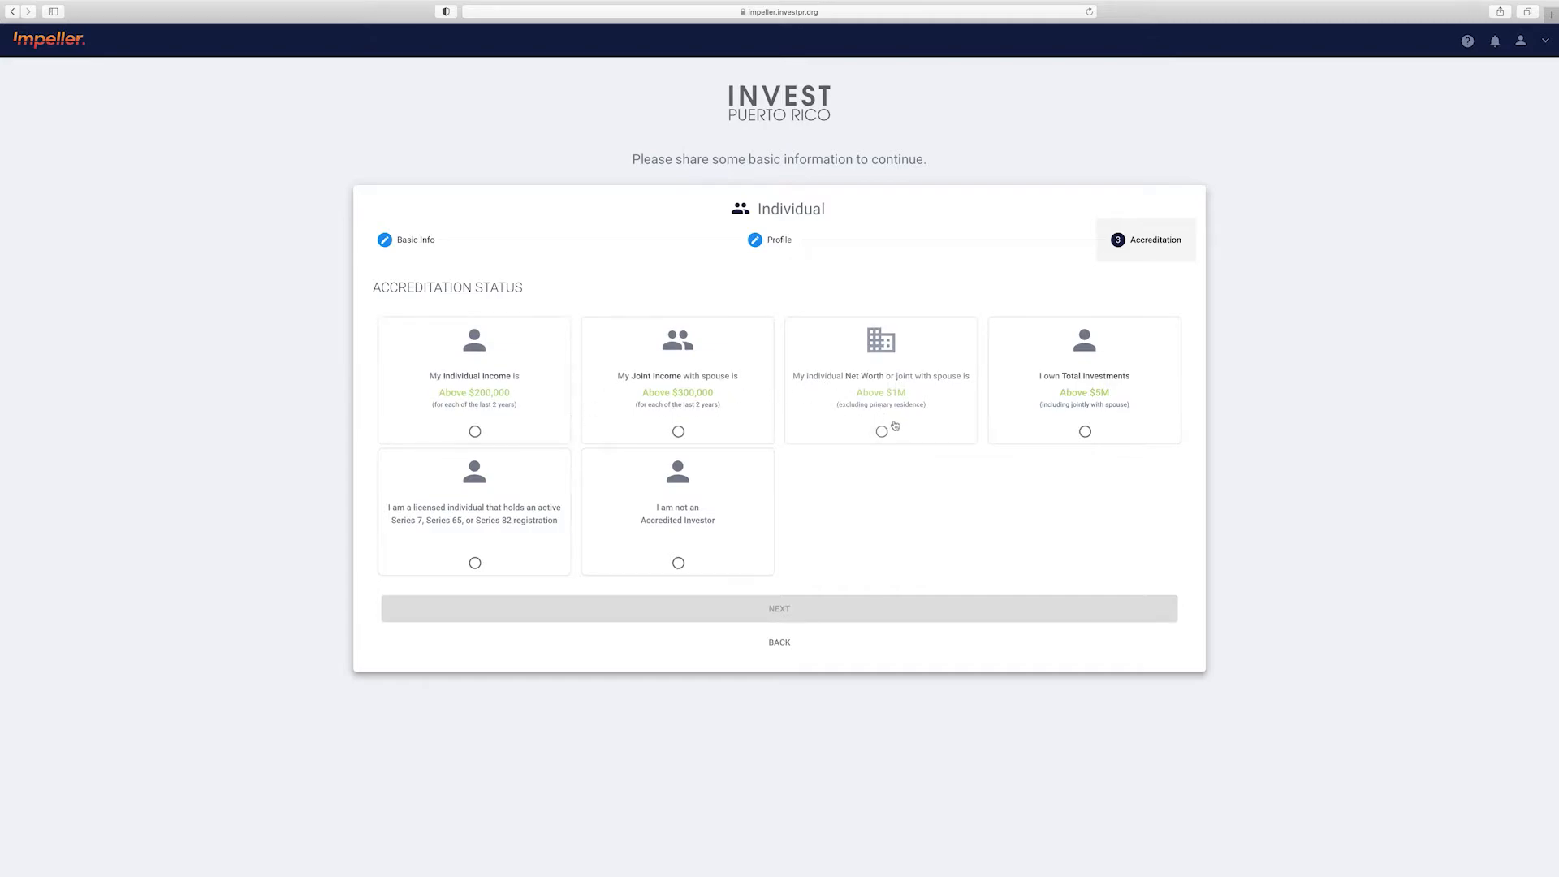
Step: Claim accreditation by net worth above $1M to finish the profile
click(881, 431)
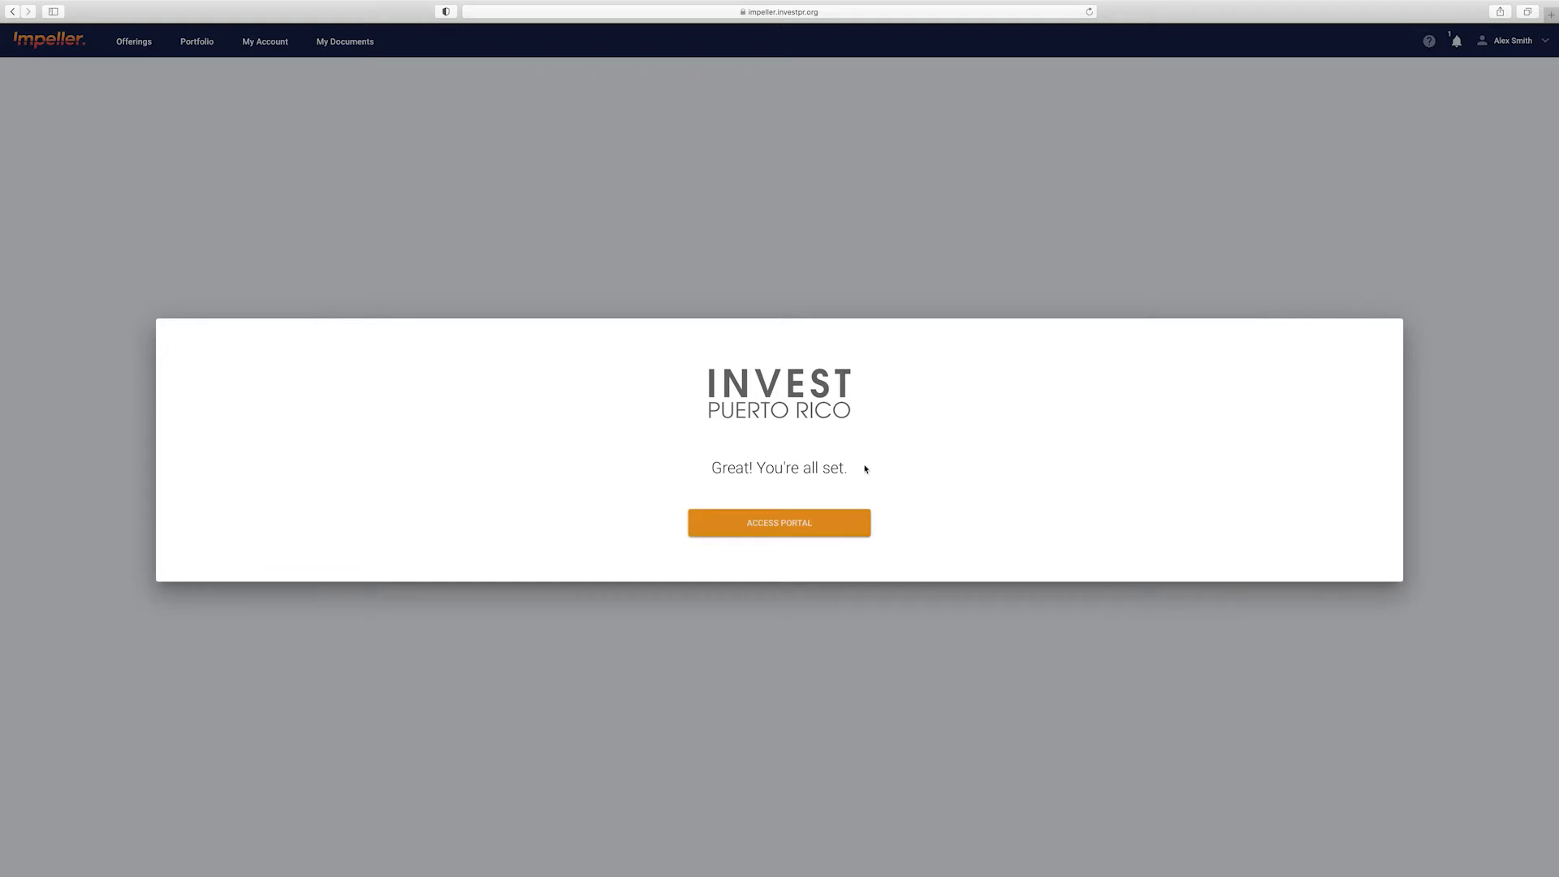
Step: Enter the investor portal, browse the offerings and open Fusion Farms
click(778, 523)
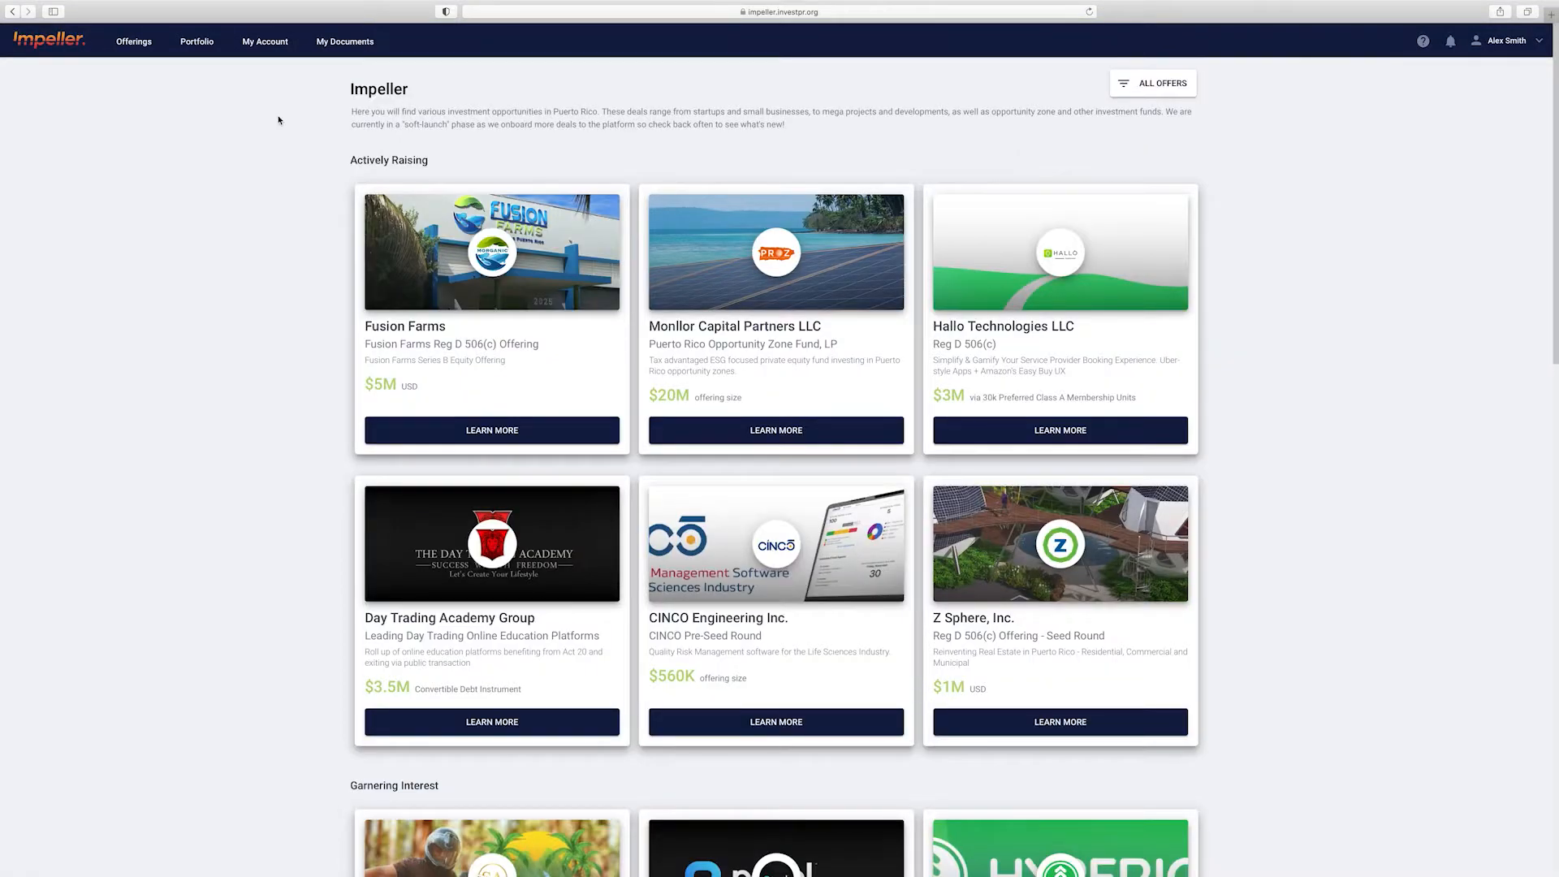
mouse_move(135, 47)
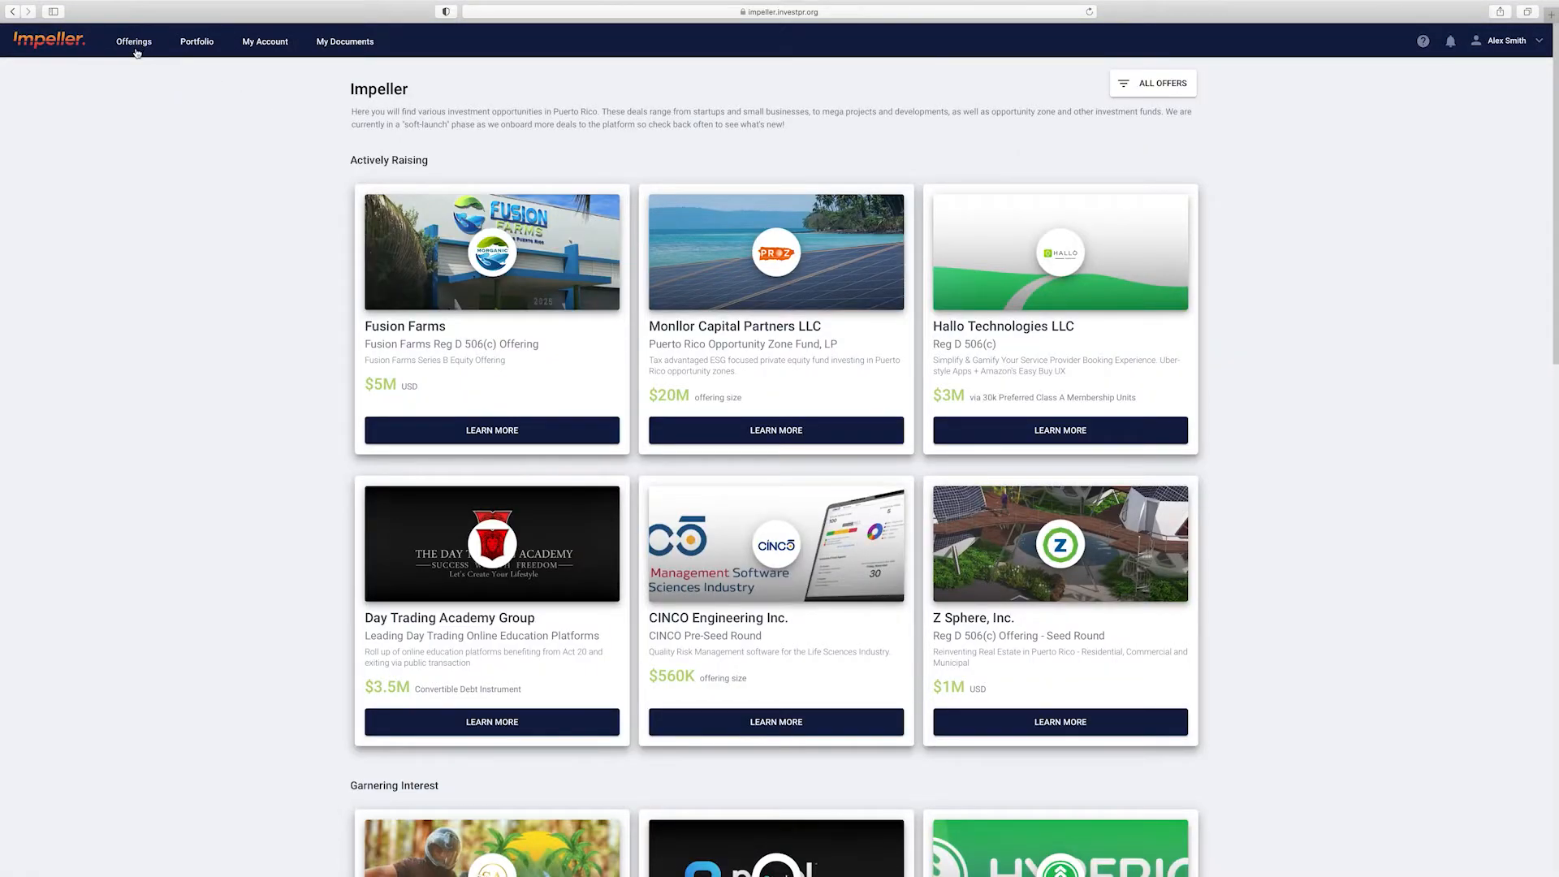
scroll(up, 3)
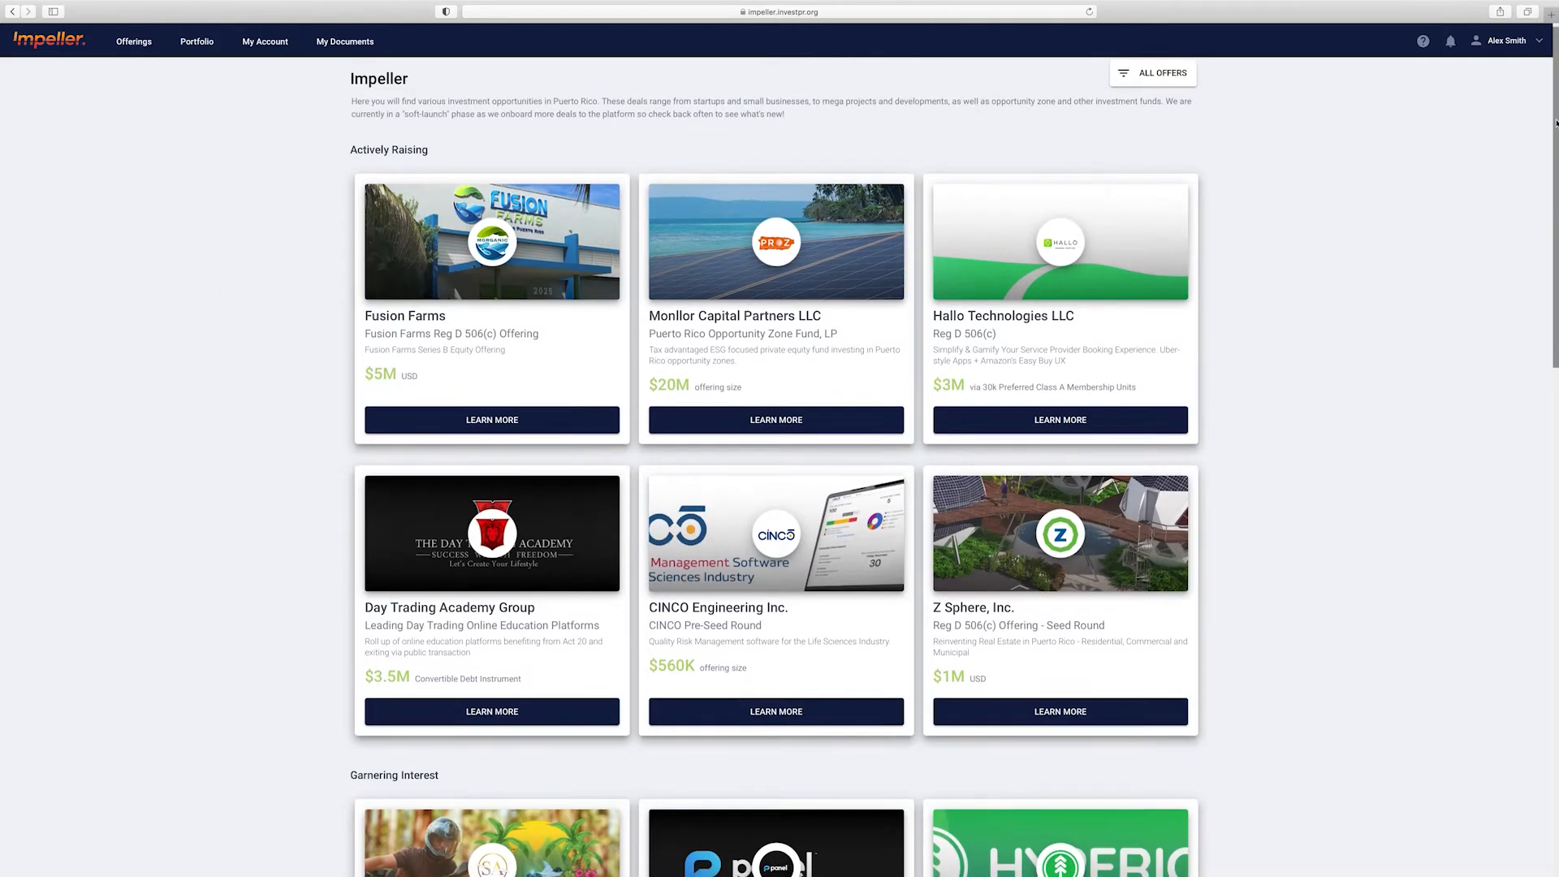
scroll(down, 3)
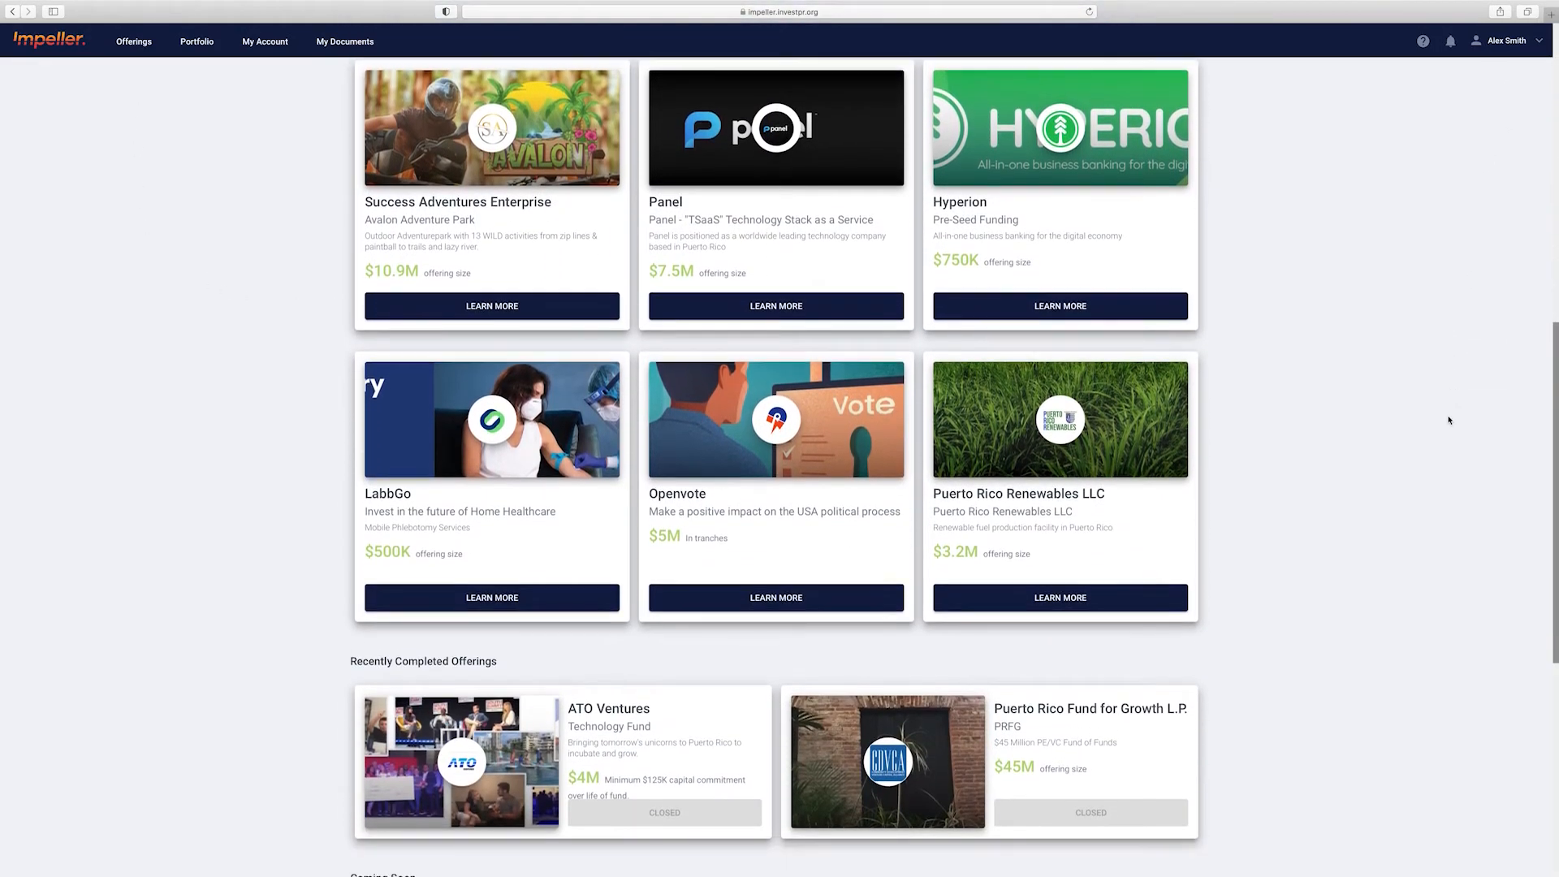
scroll(down, 3)
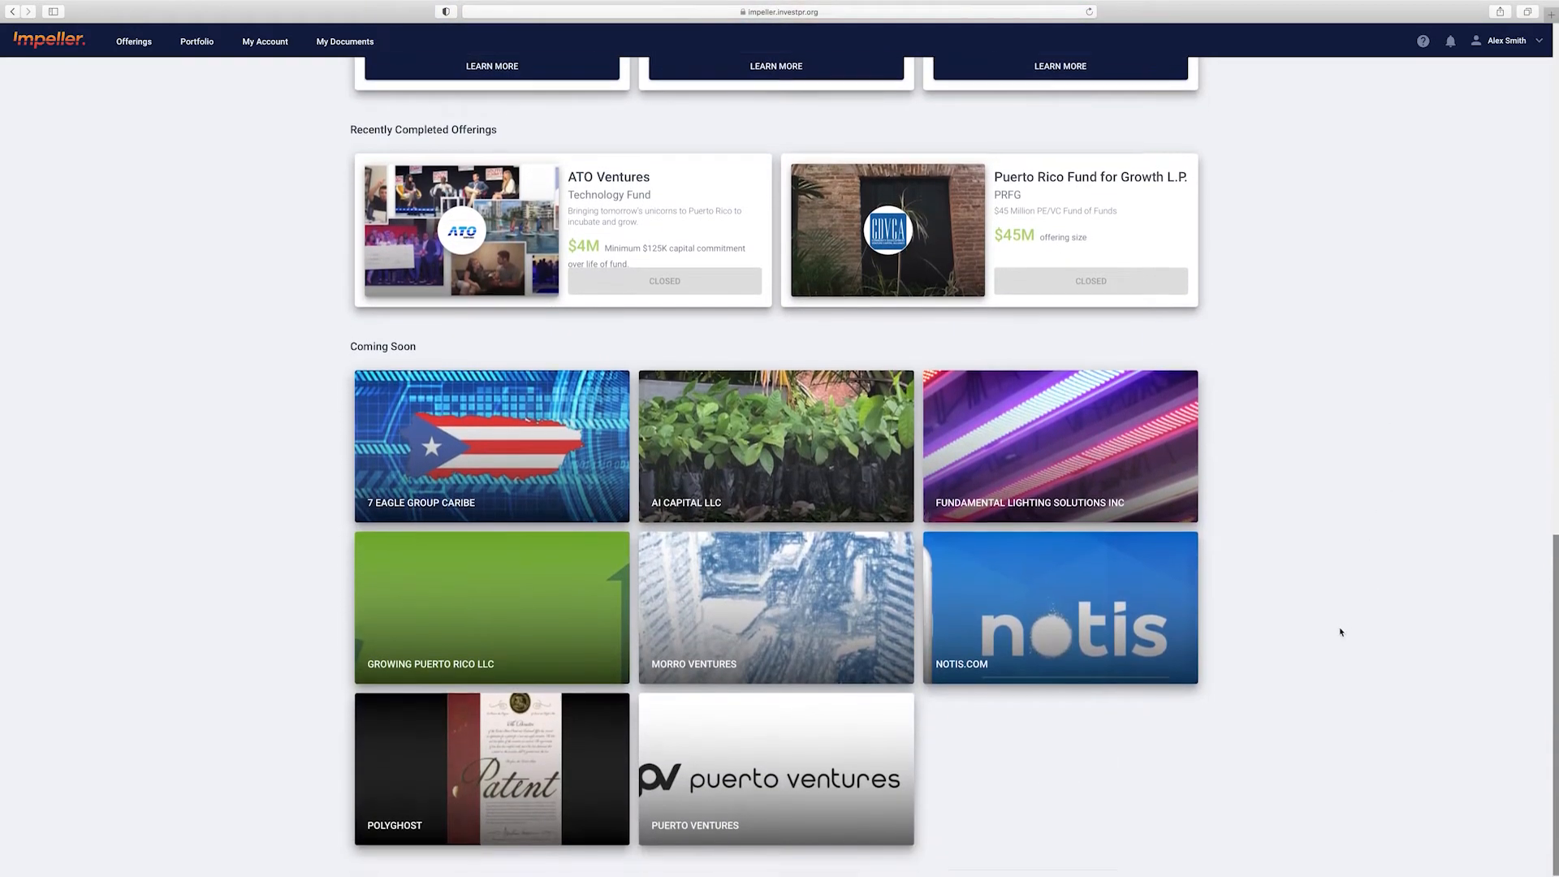
scroll(up, 3)
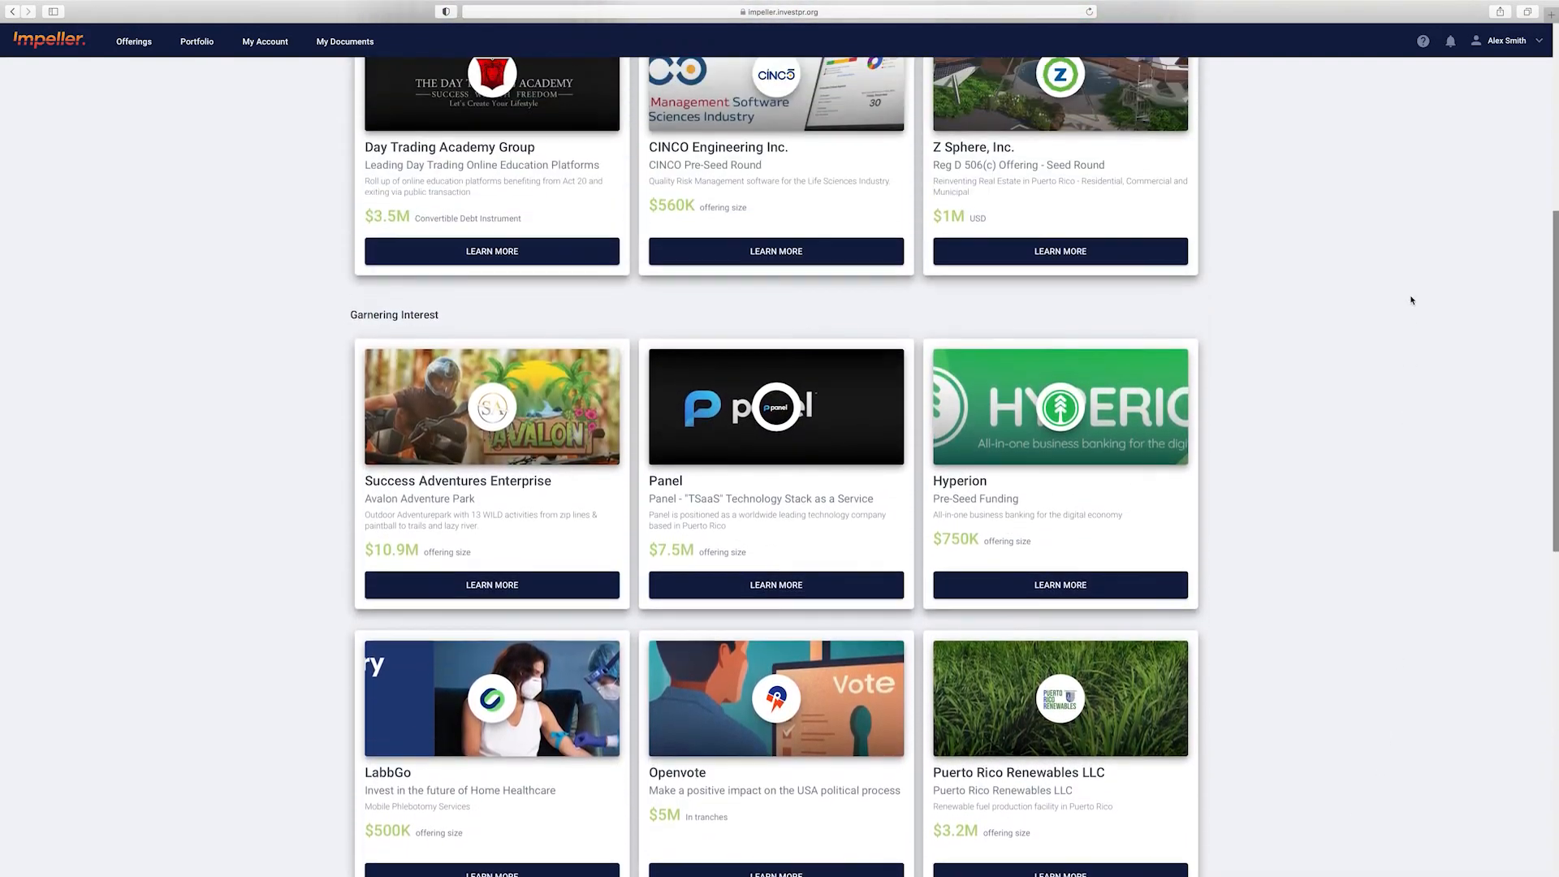
scroll(up, 3)
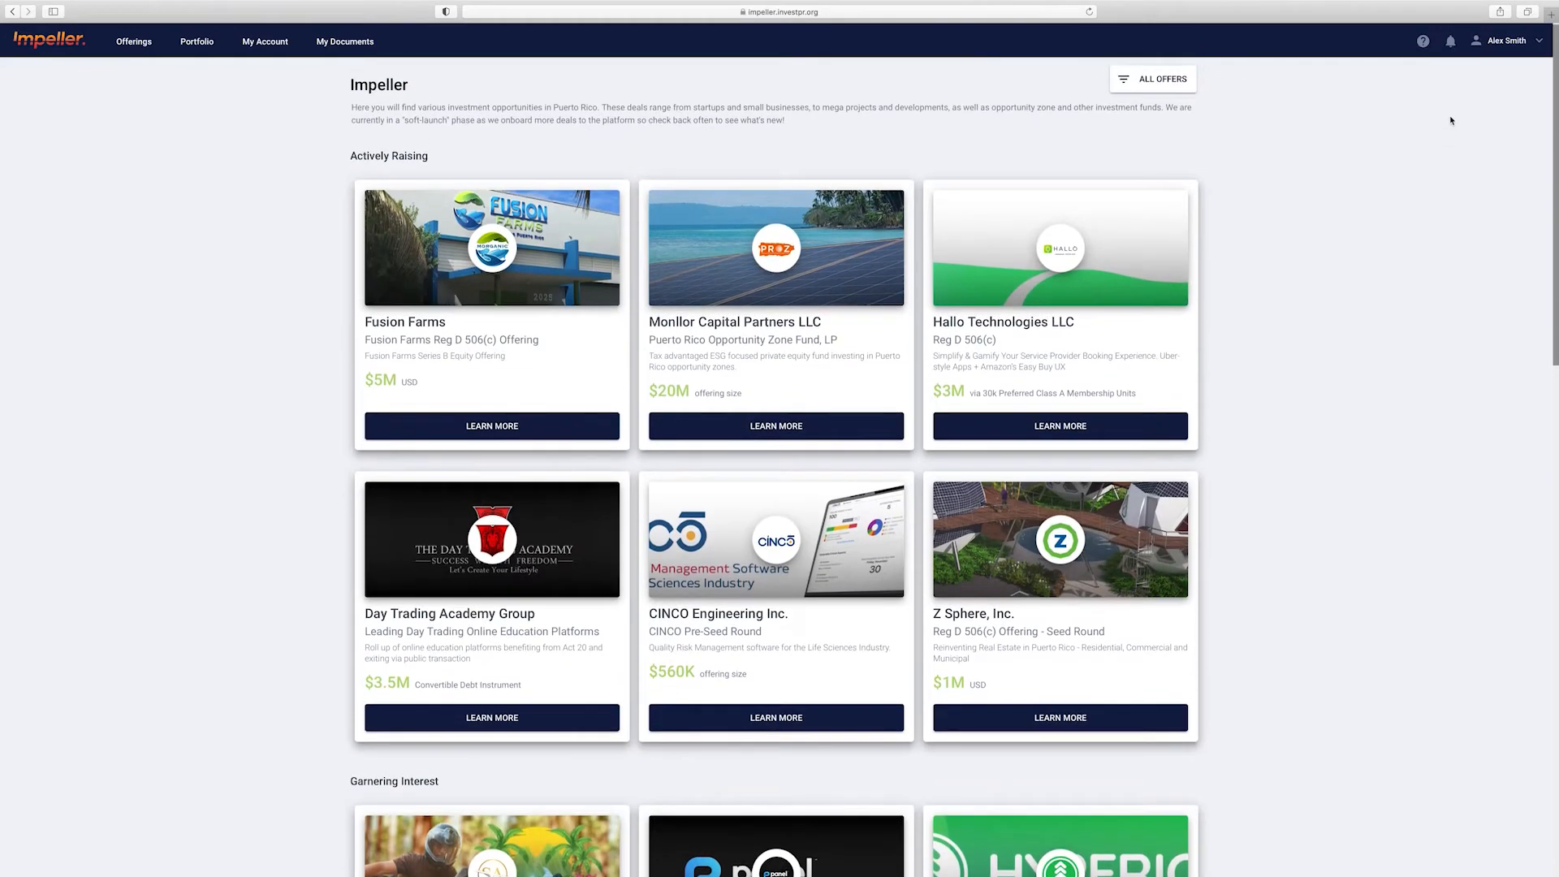
click(491, 425)
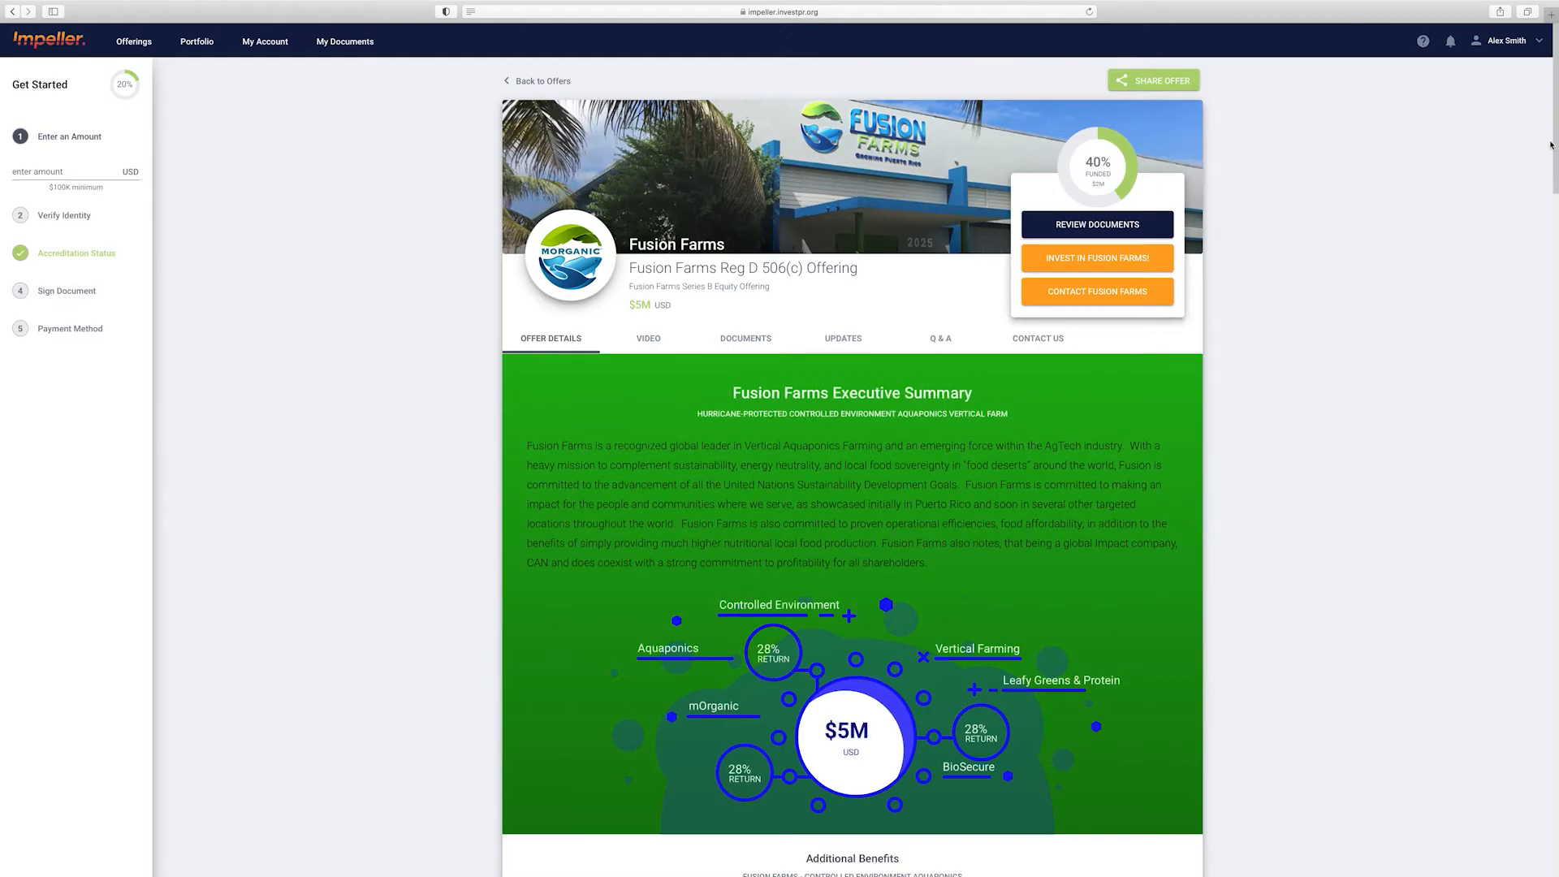
Step: Review the Fusion Farms videos and documents, then start investing with an amount of 100000 USD
click(648, 338)
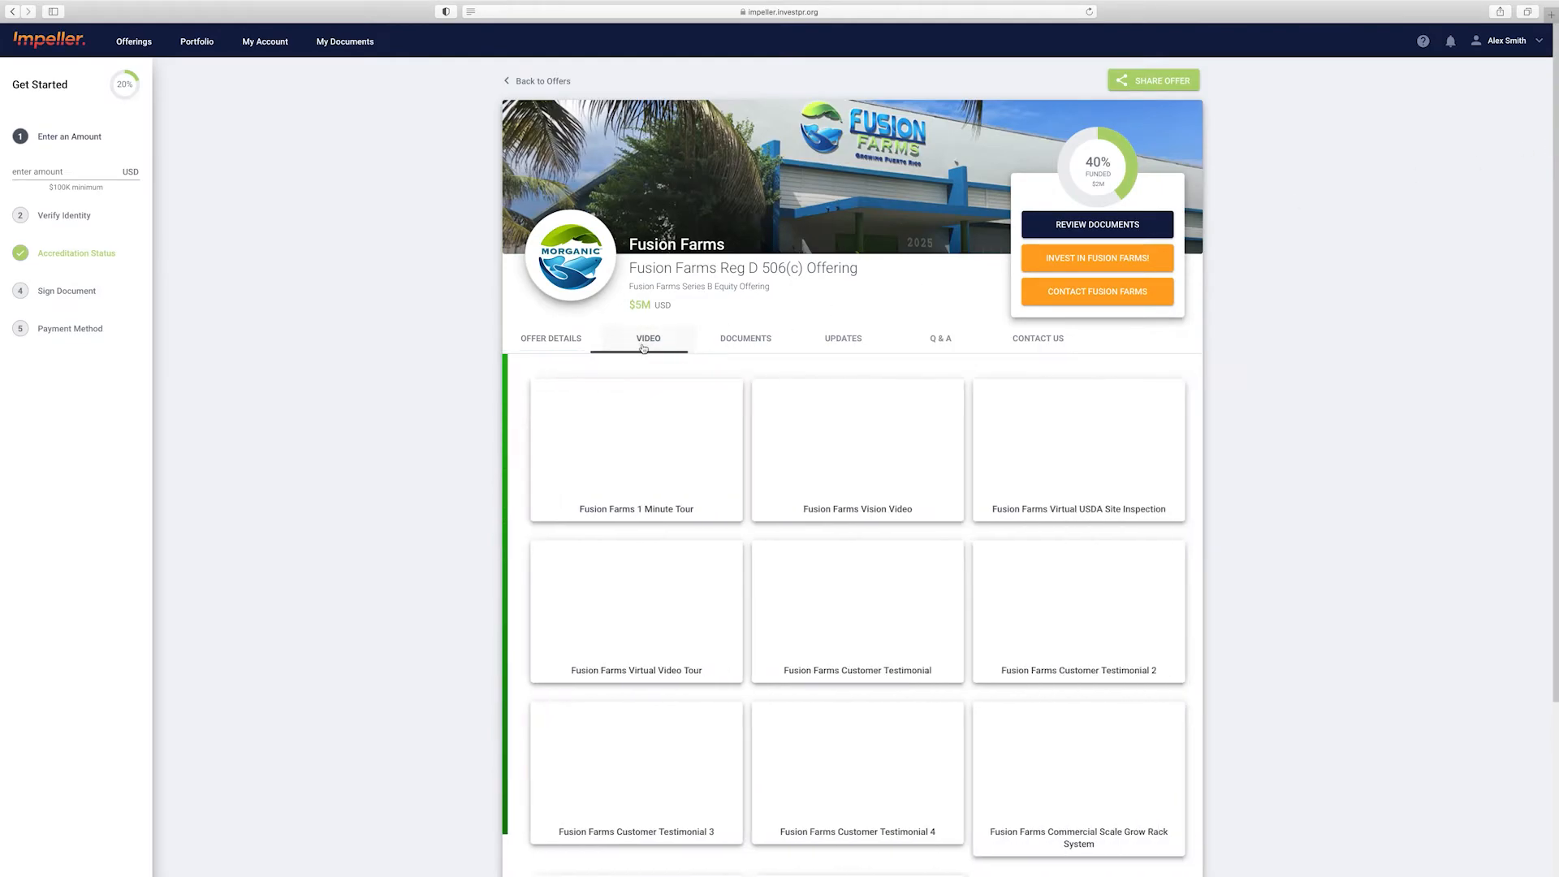
click(748, 338)
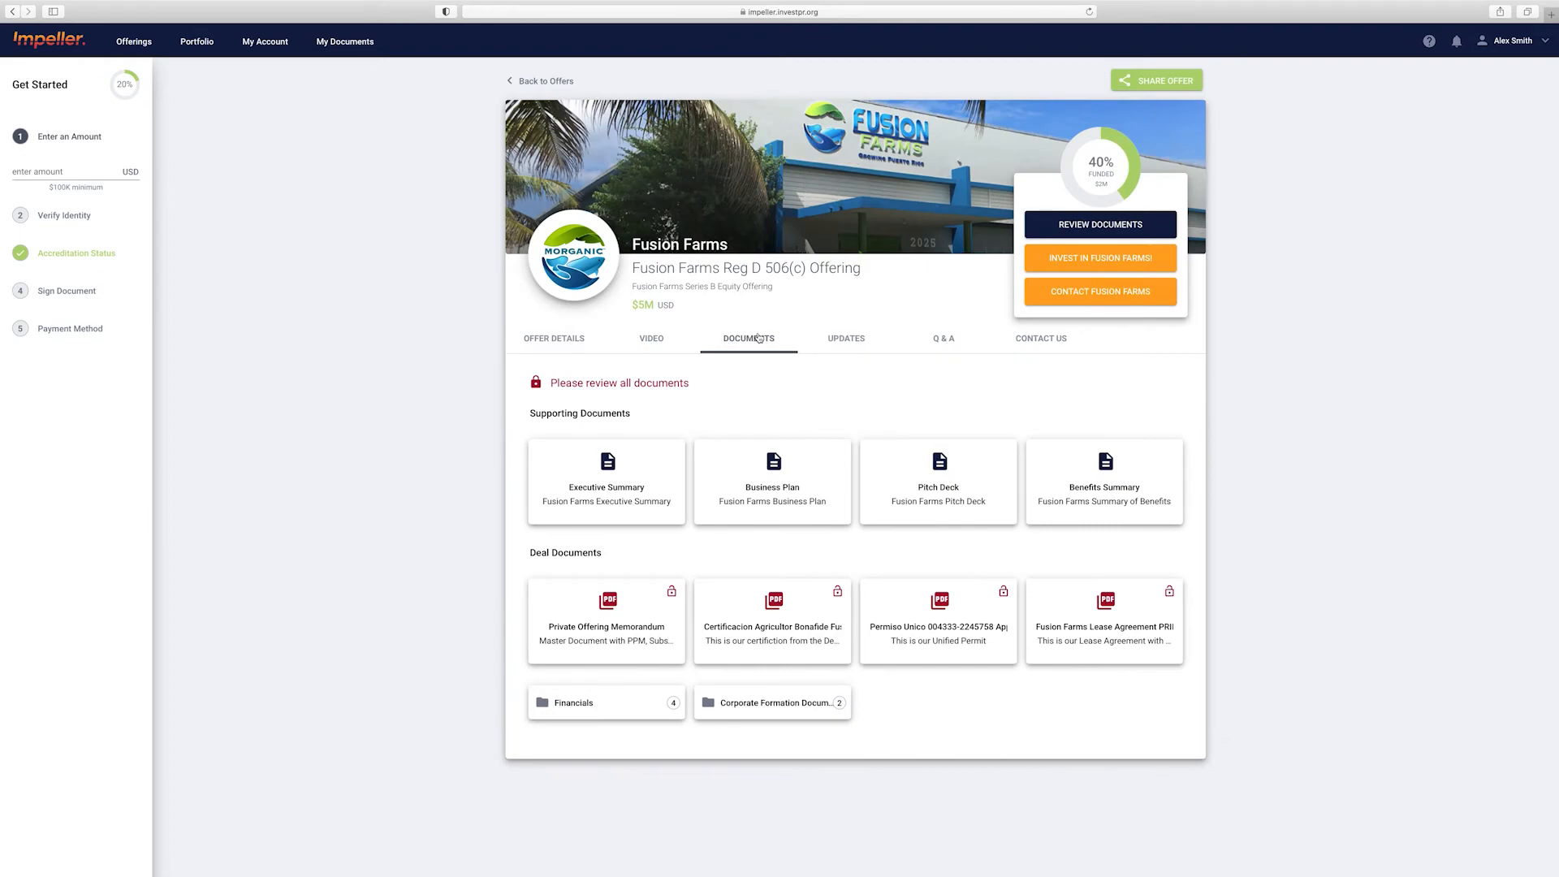
mouse_move(877, 409)
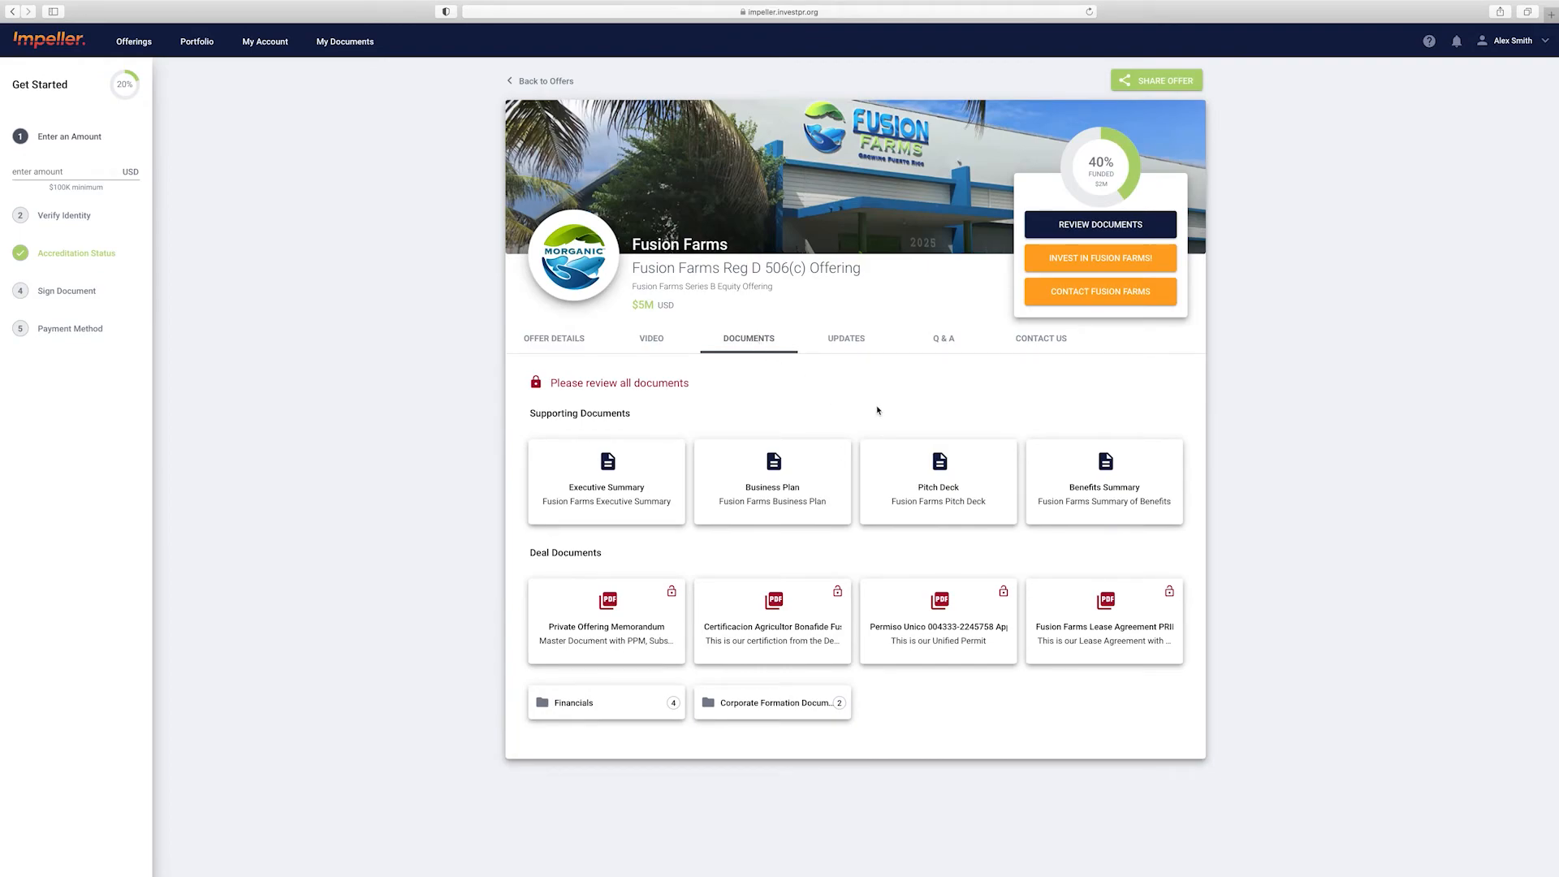
click(1100, 258)
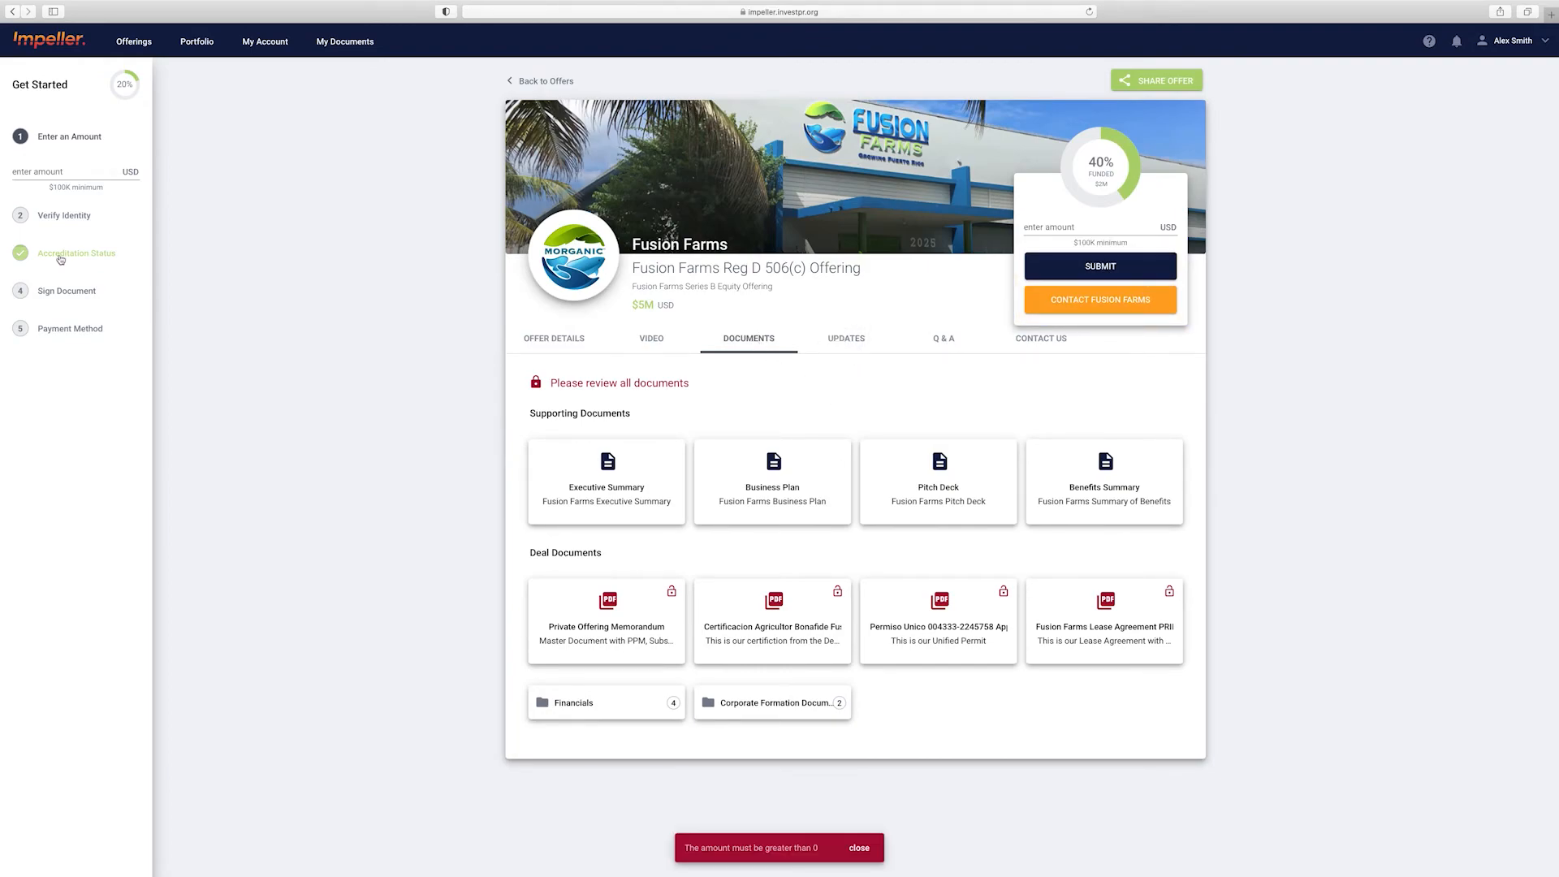
click(1084, 227)
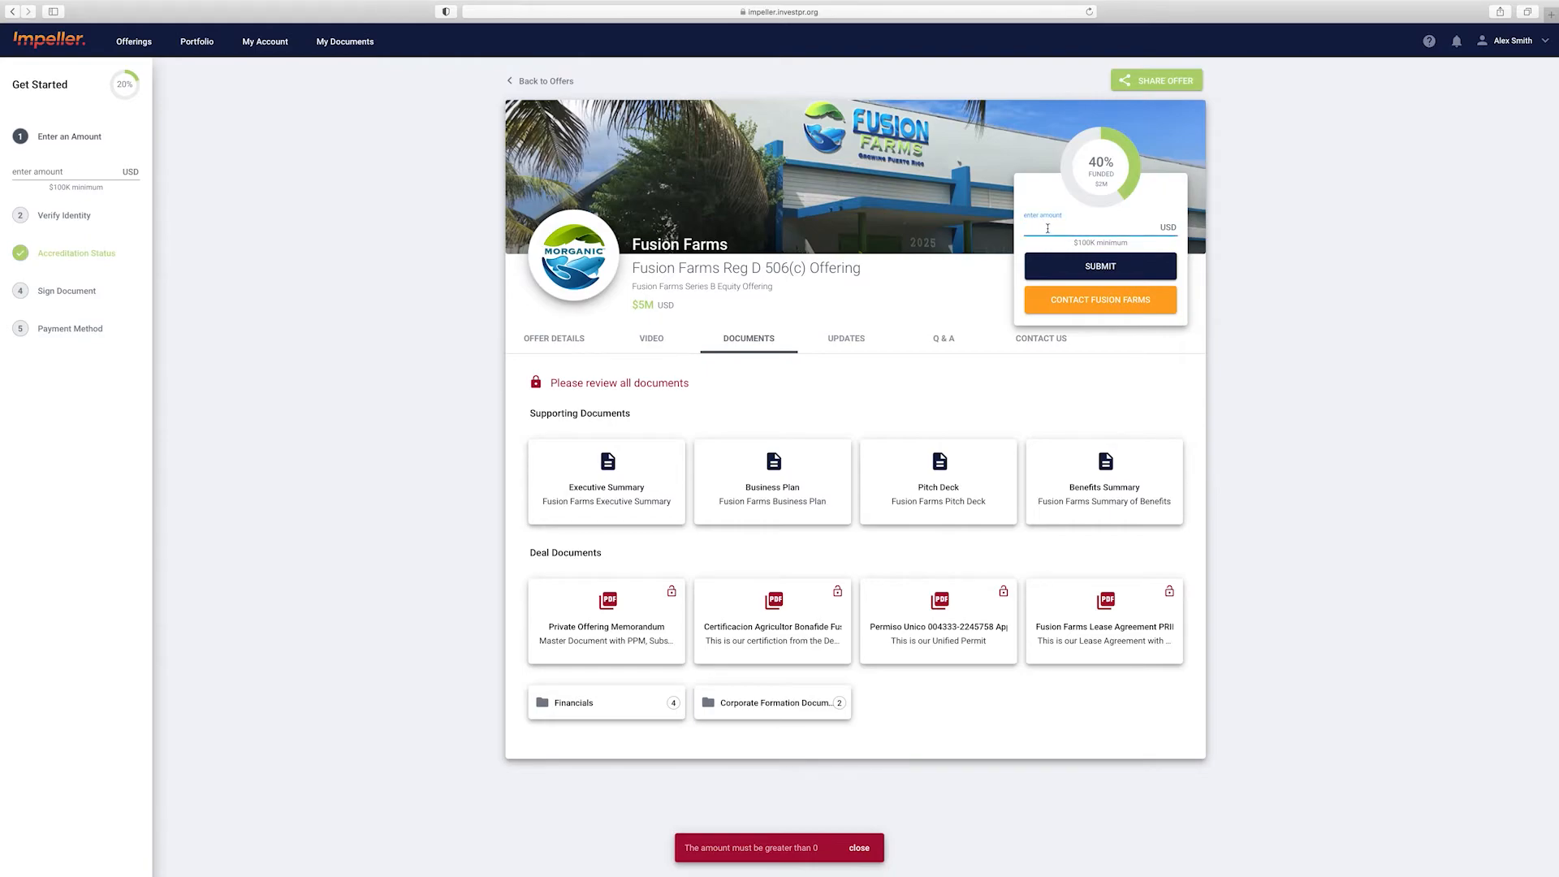
text(1000)
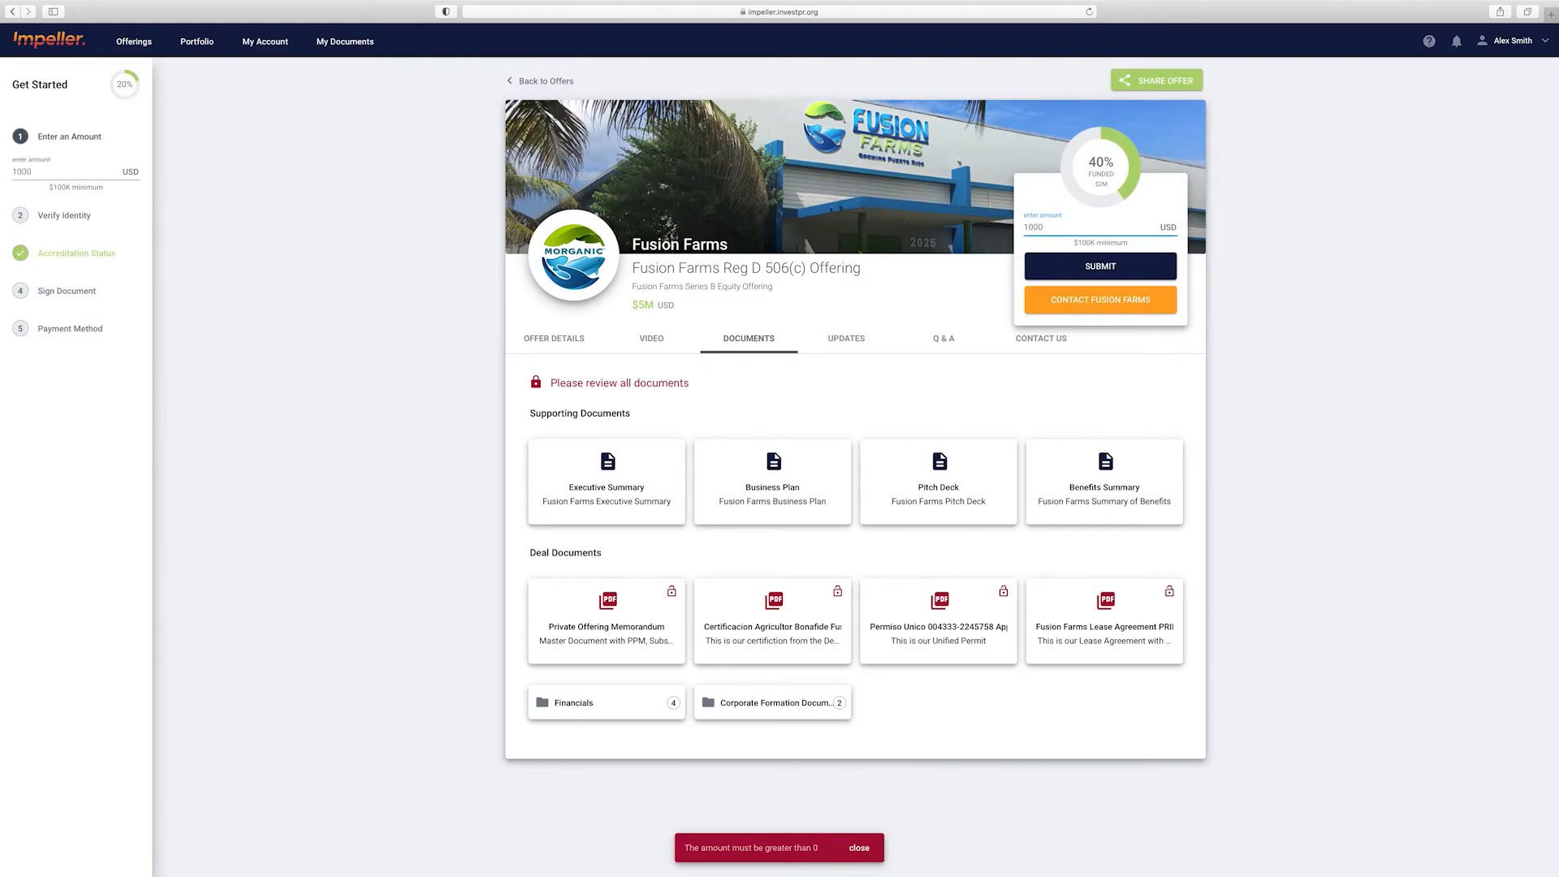
text(100000)
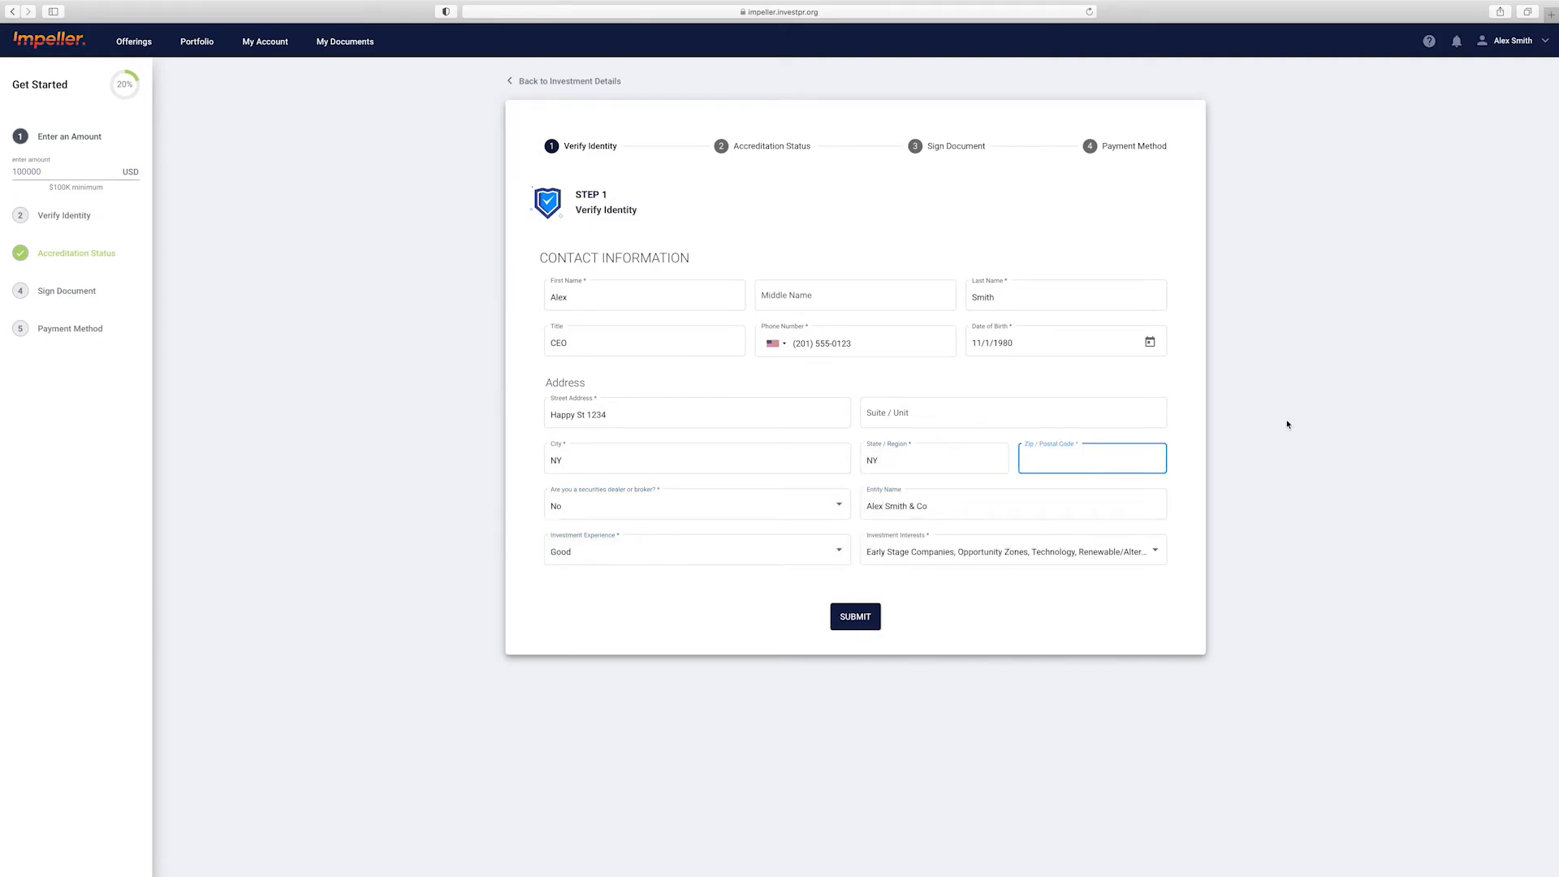
Step: Submit the identity verification and close the HelloSign subscription agreement window
click(853, 616)
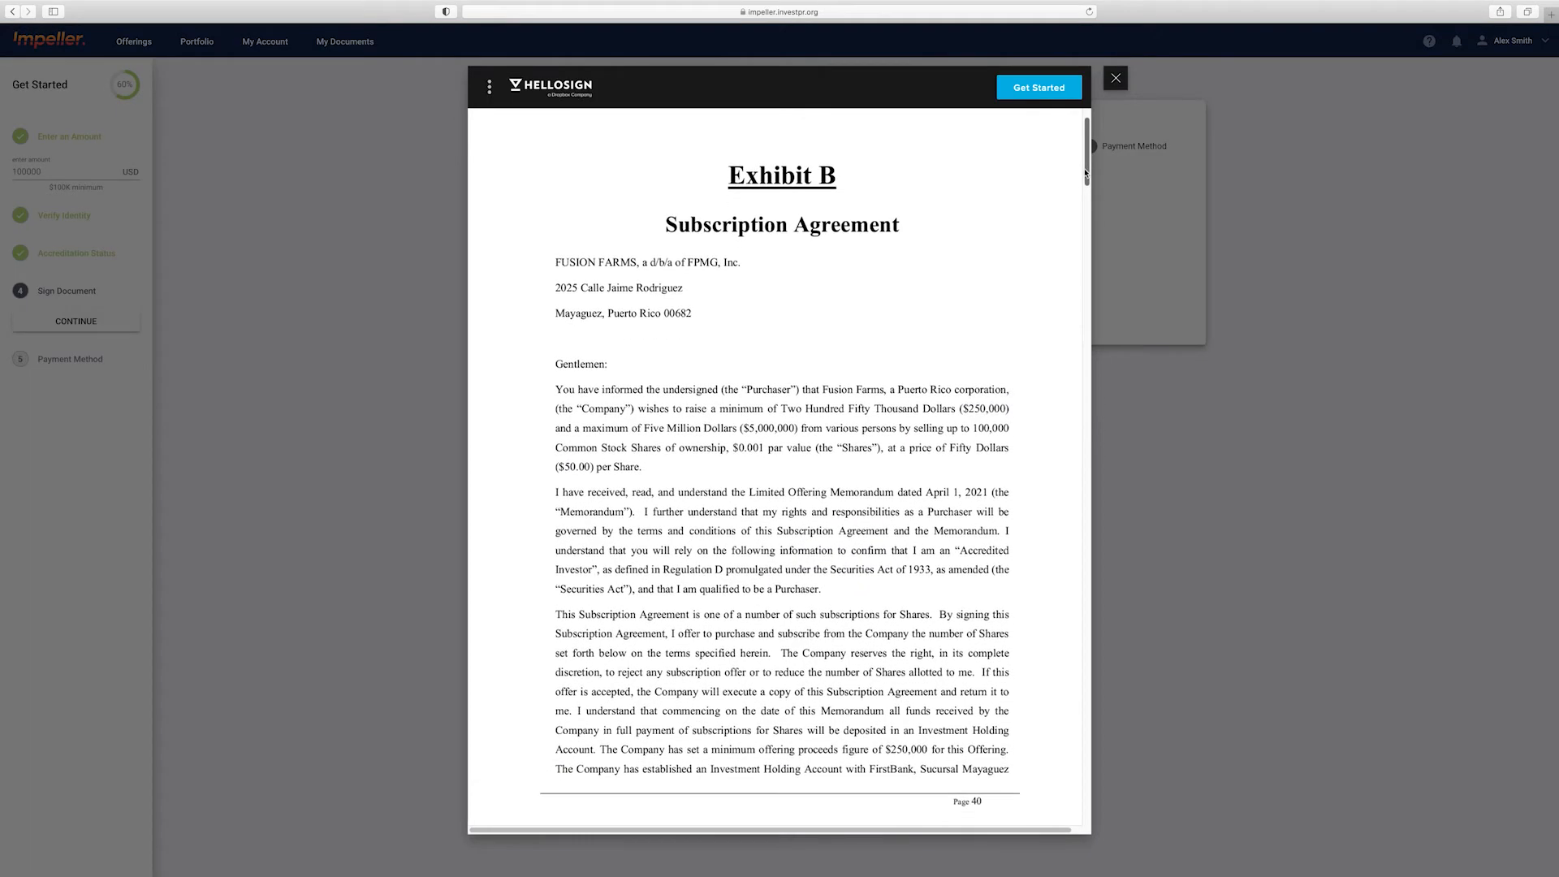
click(1114, 78)
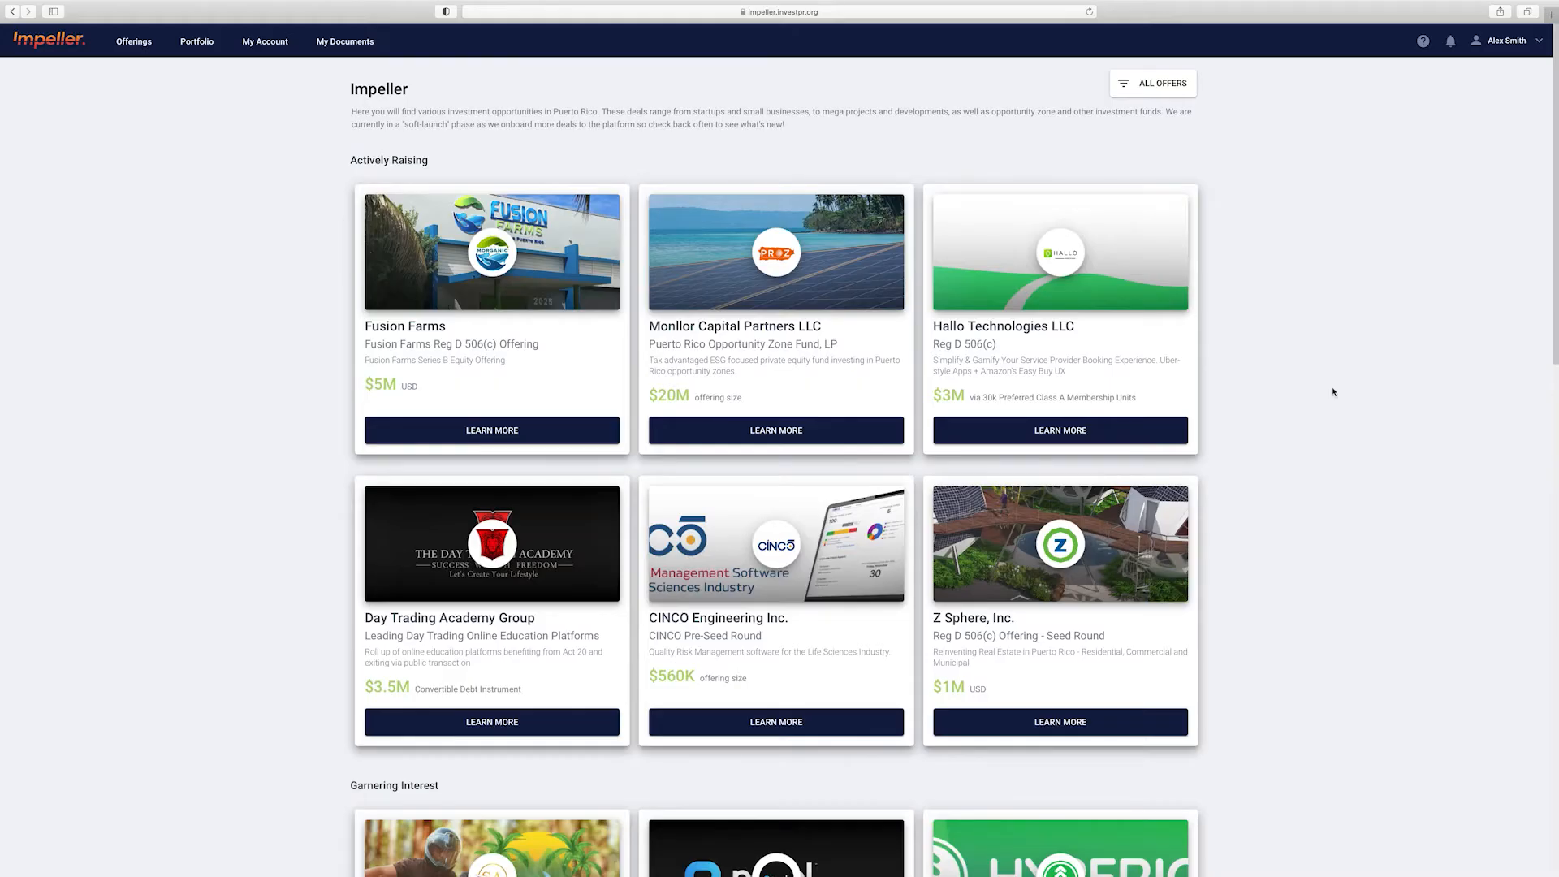
Step: Visit My Account, Portfolio and My Documents with one pending e-signature
click(265, 41)
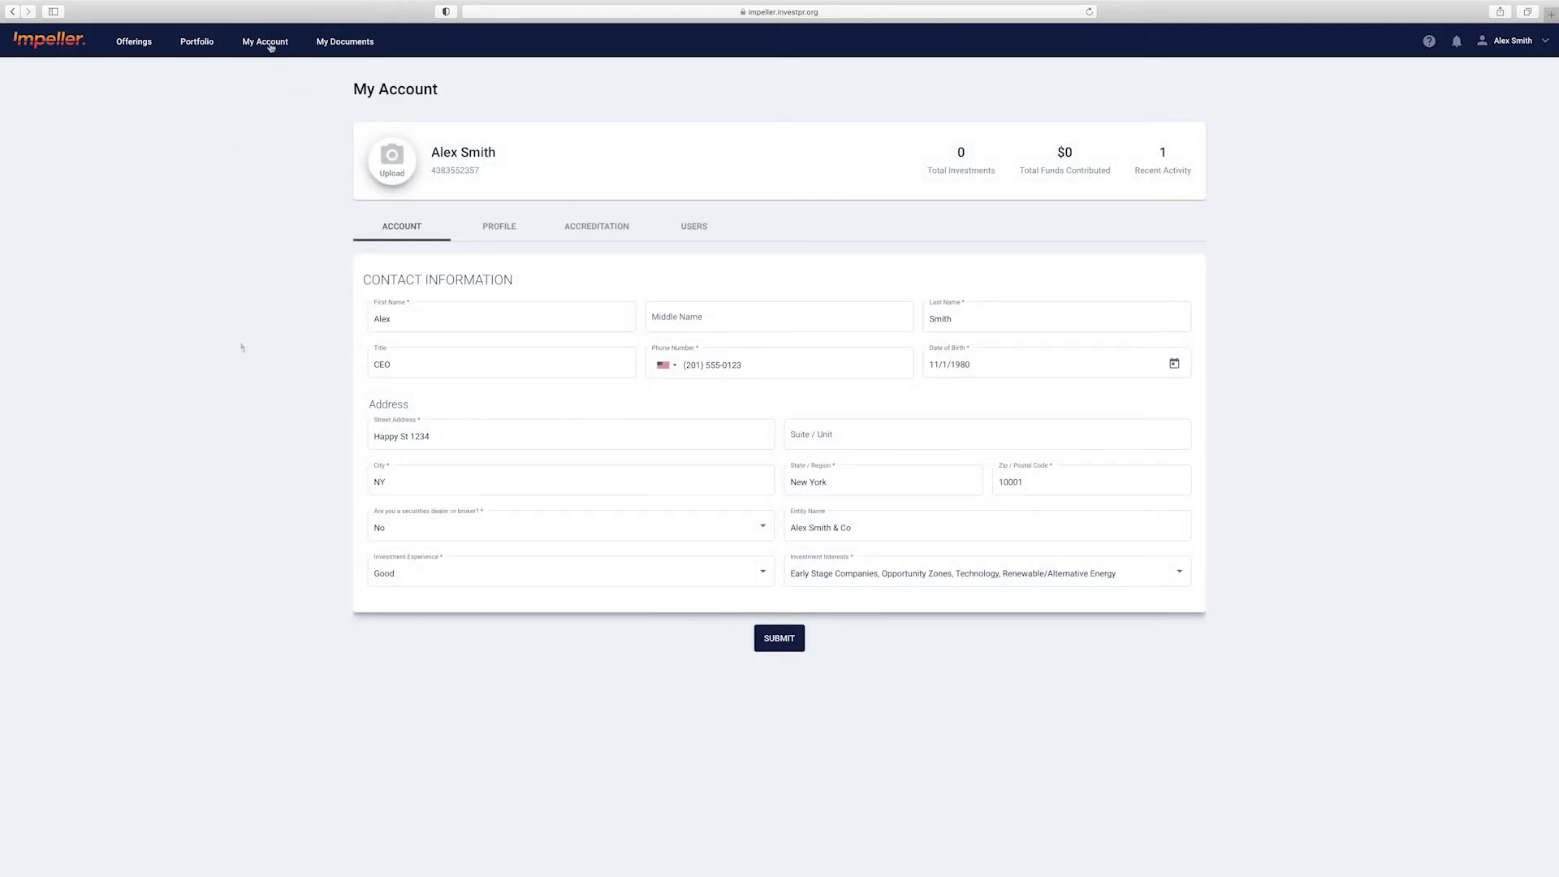
click(197, 41)
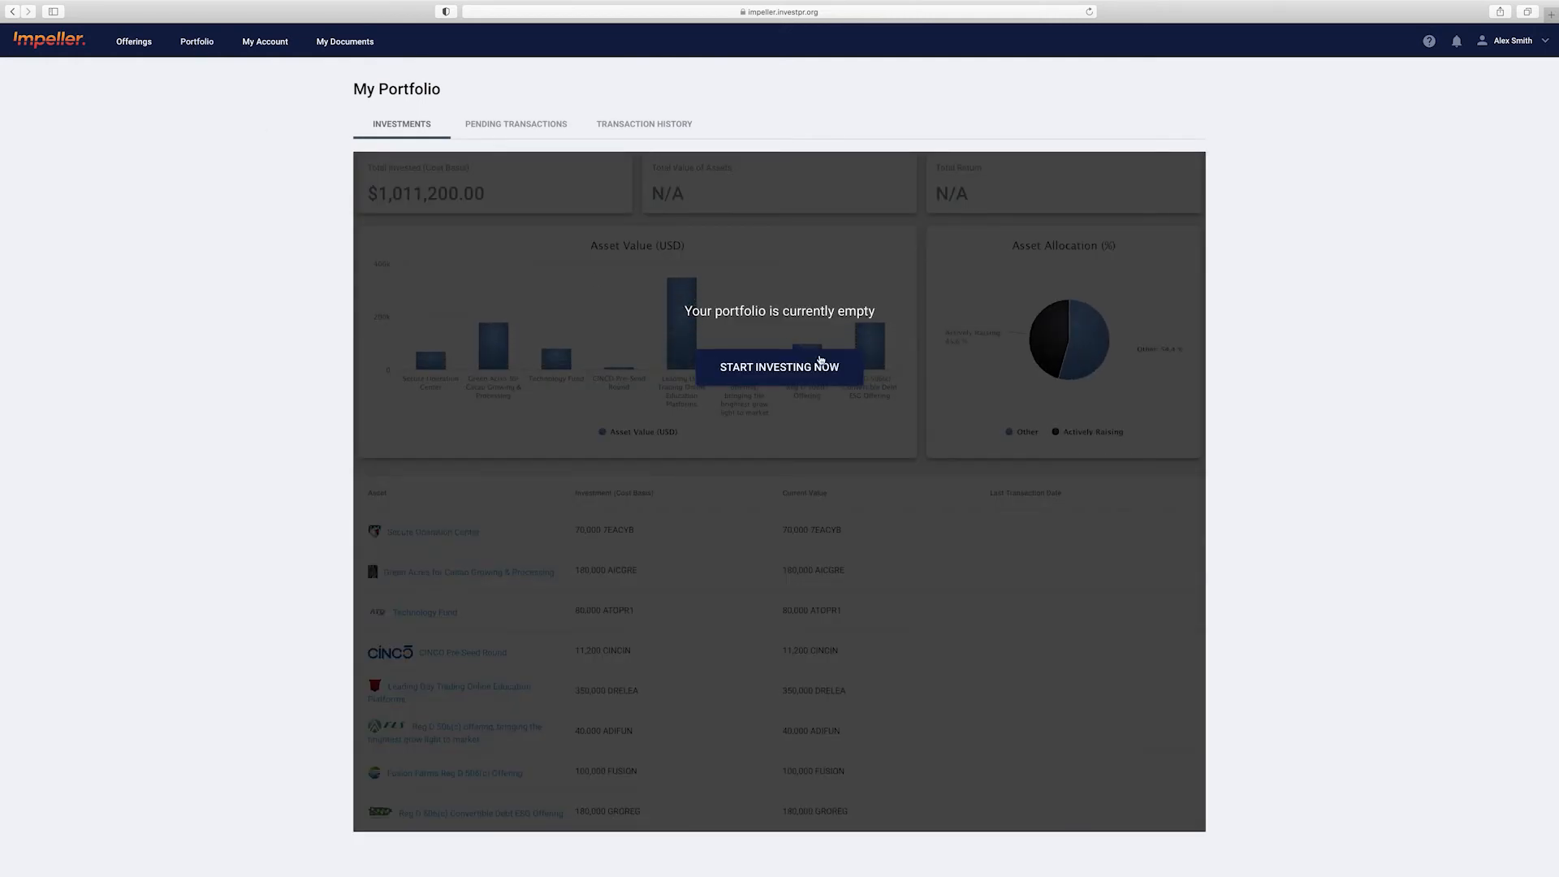
click(344, 41)
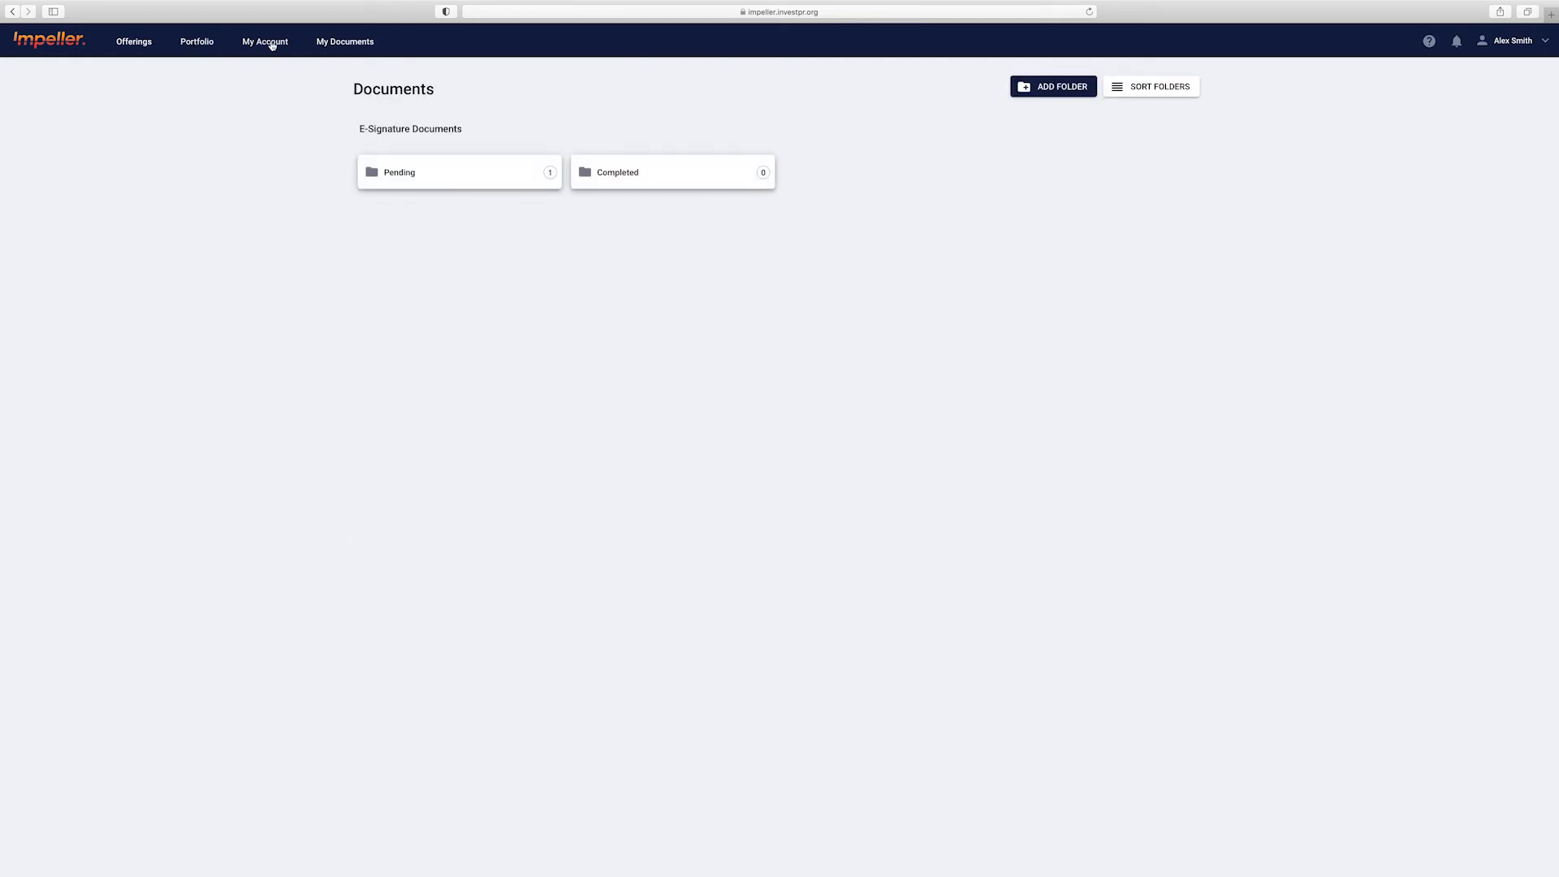